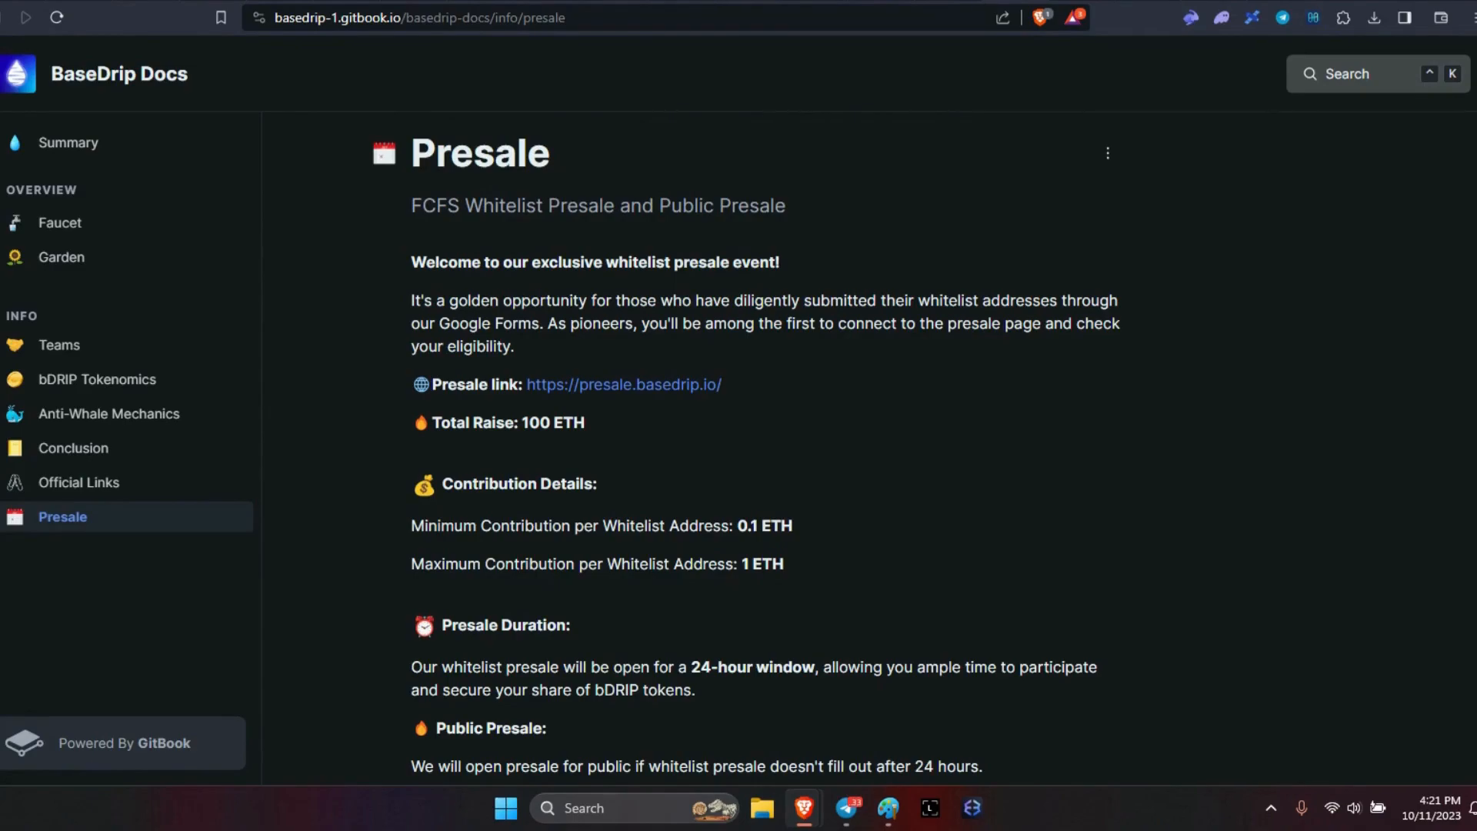
Step: Scroll to the Public Presale section showing the 0.1 ETH and 2 ETH wallet limits
{"action": "scroll", "scroll_direction": "down", "scroll_amount": 3}
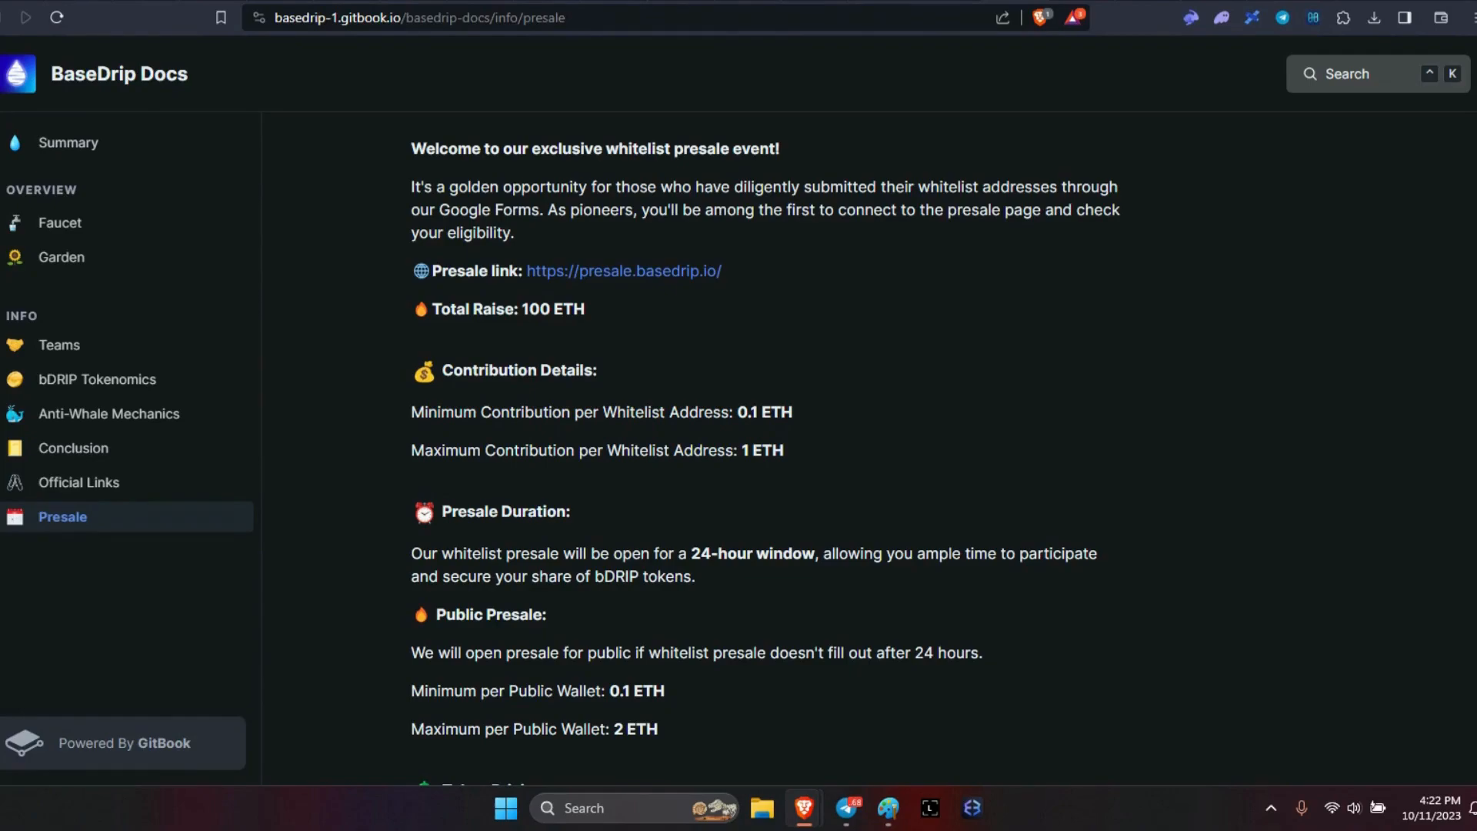
Step: Scroll a little further until the Token Pricing heading appears
{"action": "scroll", "scroll_direction": "down", "scroll_amount": 3}
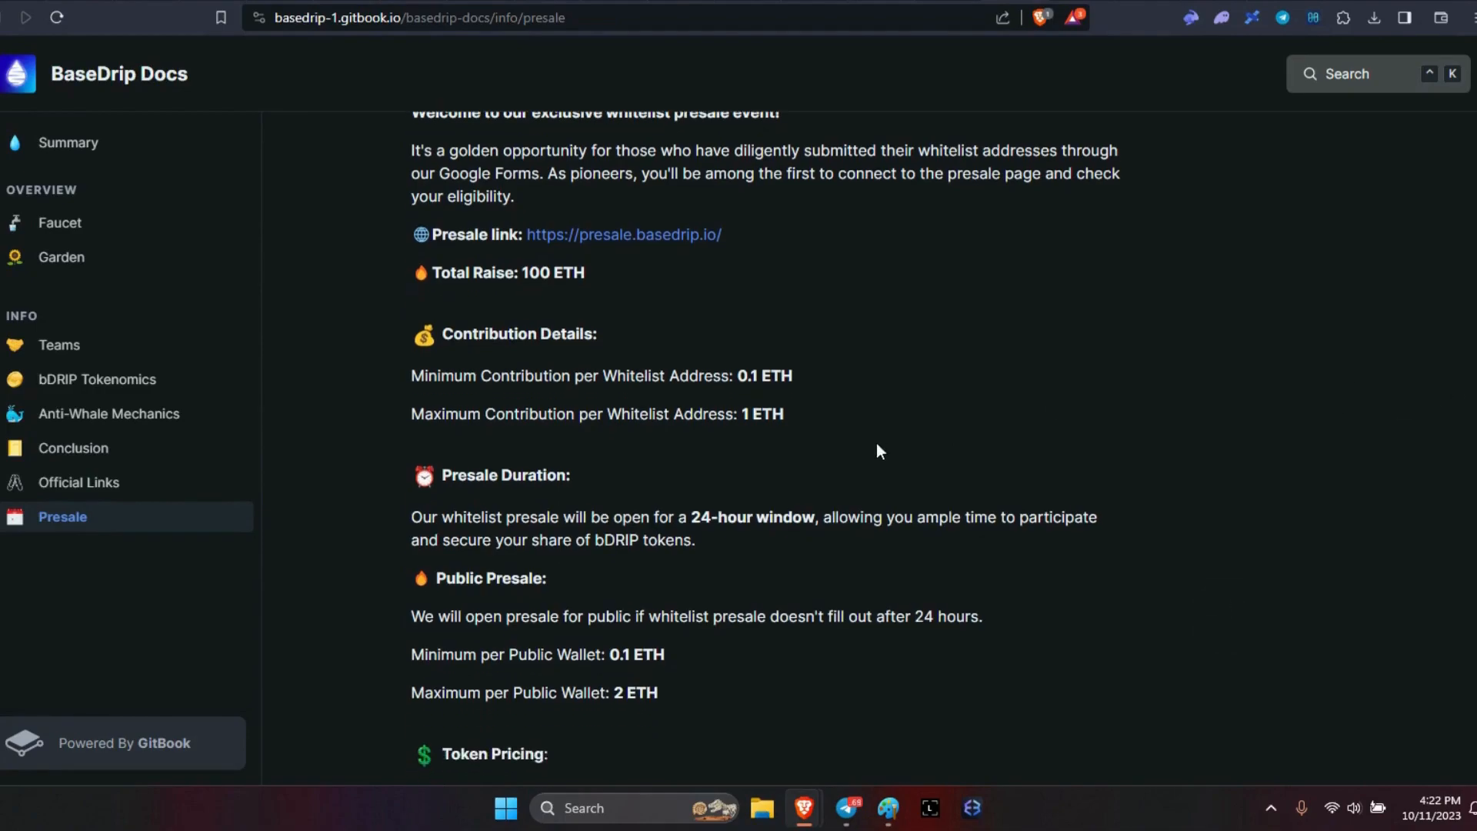
{"action": "mouse_move", "coordinate": [785, 433]}
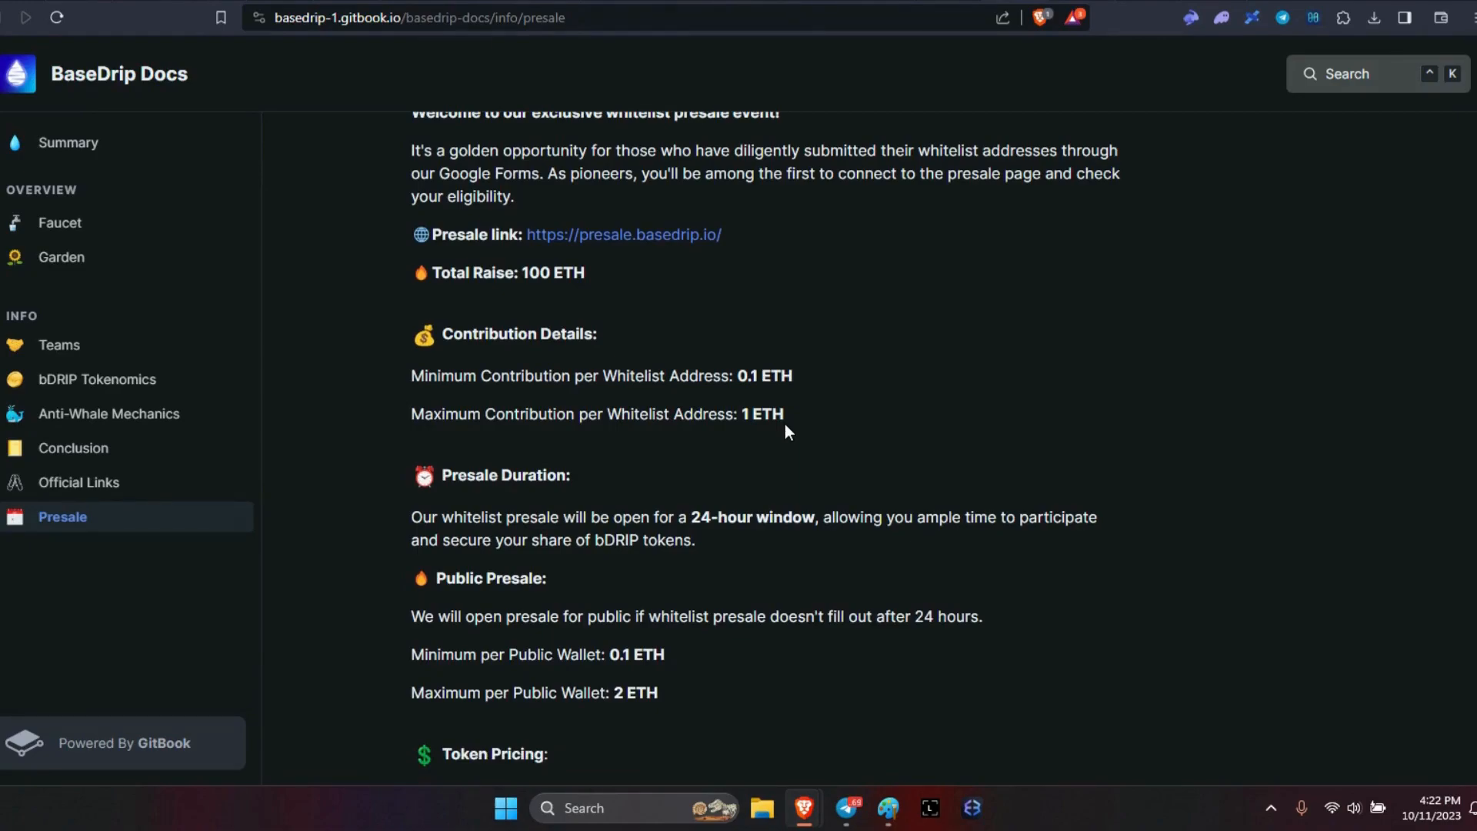
Step: Read Token Pricing and Claim Tokens to the end, then return to the 100 ETH raise section
{"action": "scroll", "scroll_direction": "down", "scroll_amount": 3}
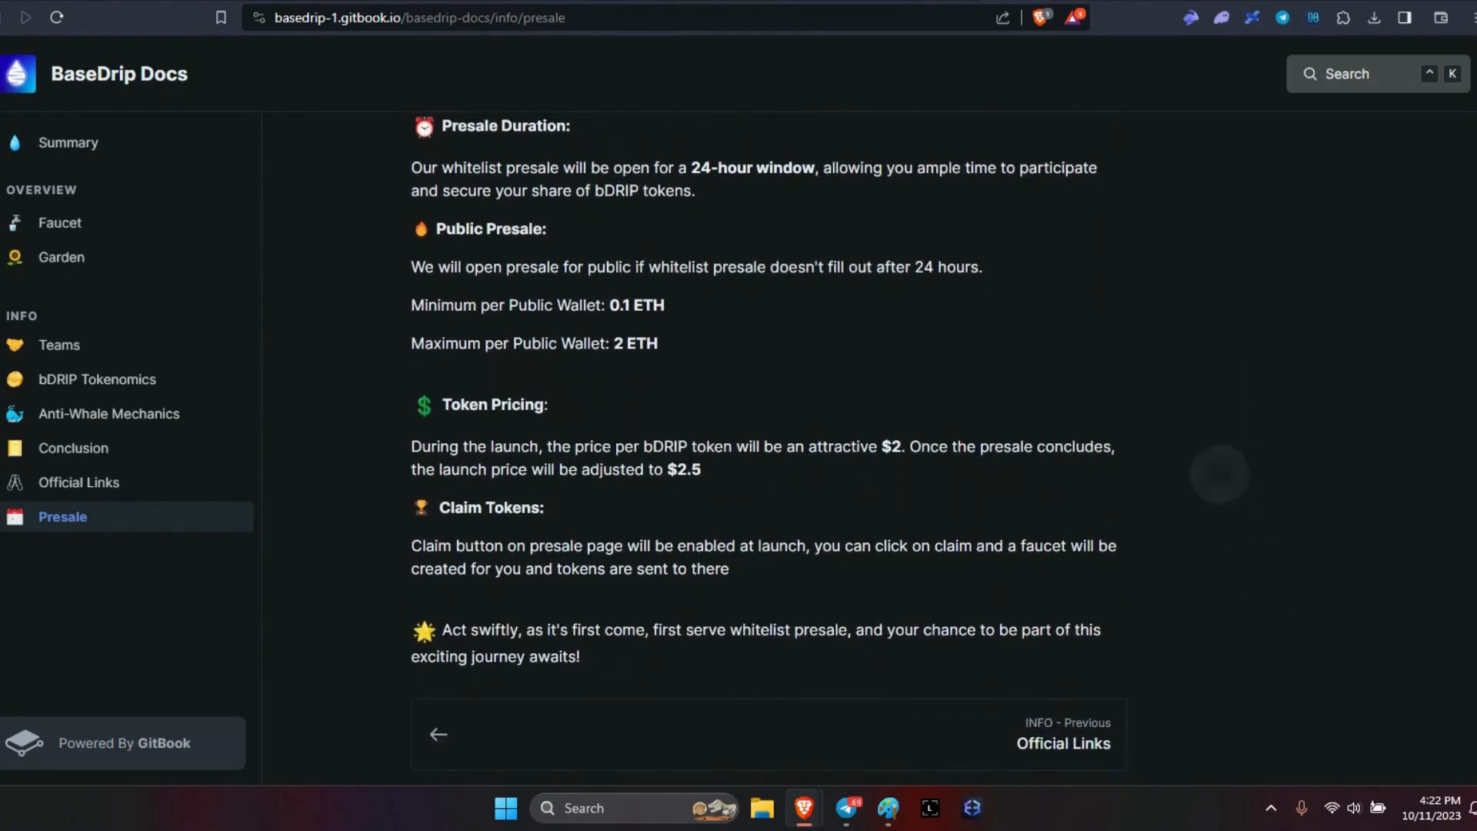
{"action": "scroll", "scroll_direction": "down", "scroll_amount": 3}
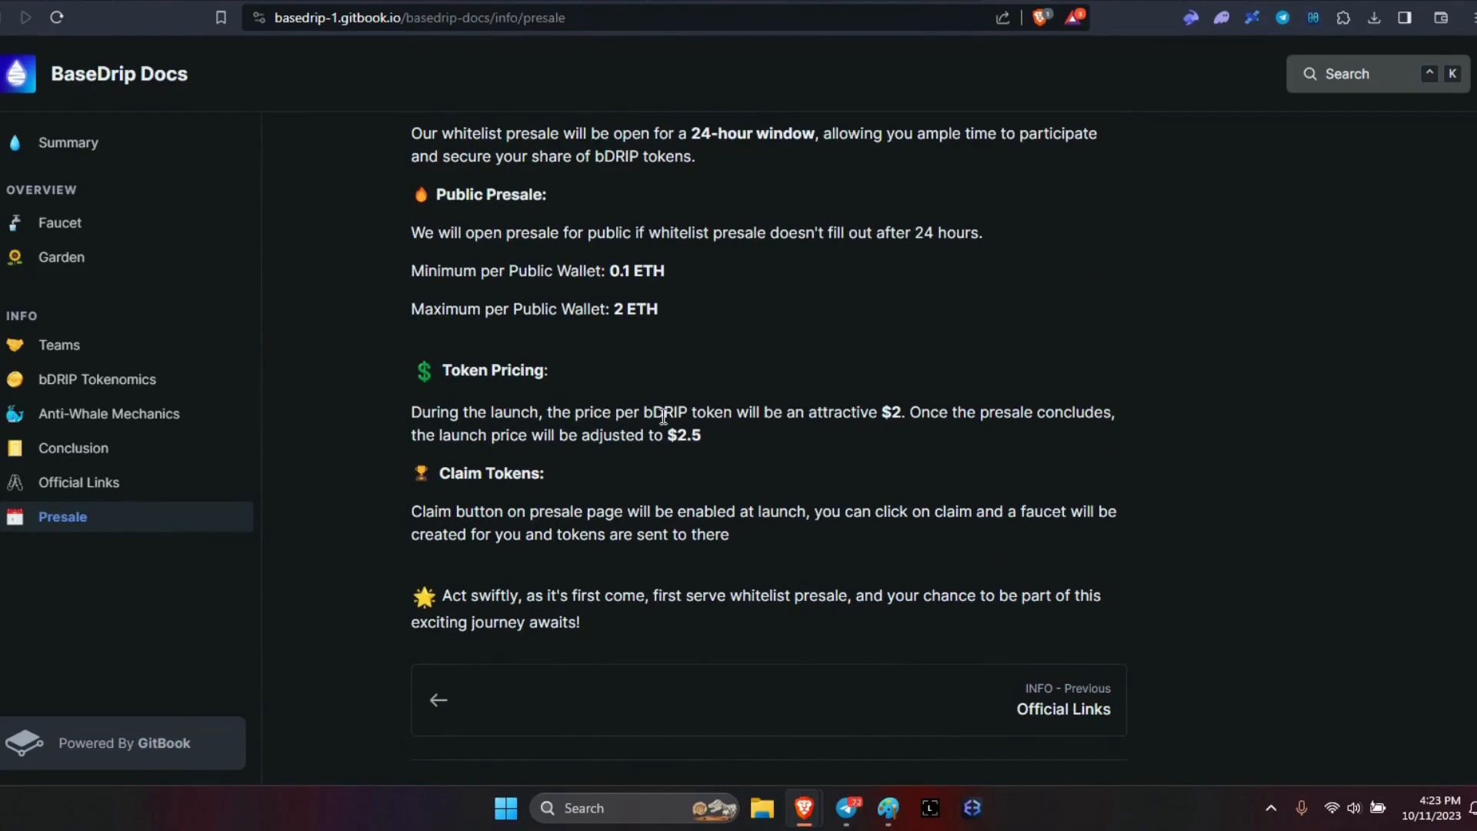
{"action": "mouse_move", "coordinate": [834, 416]}
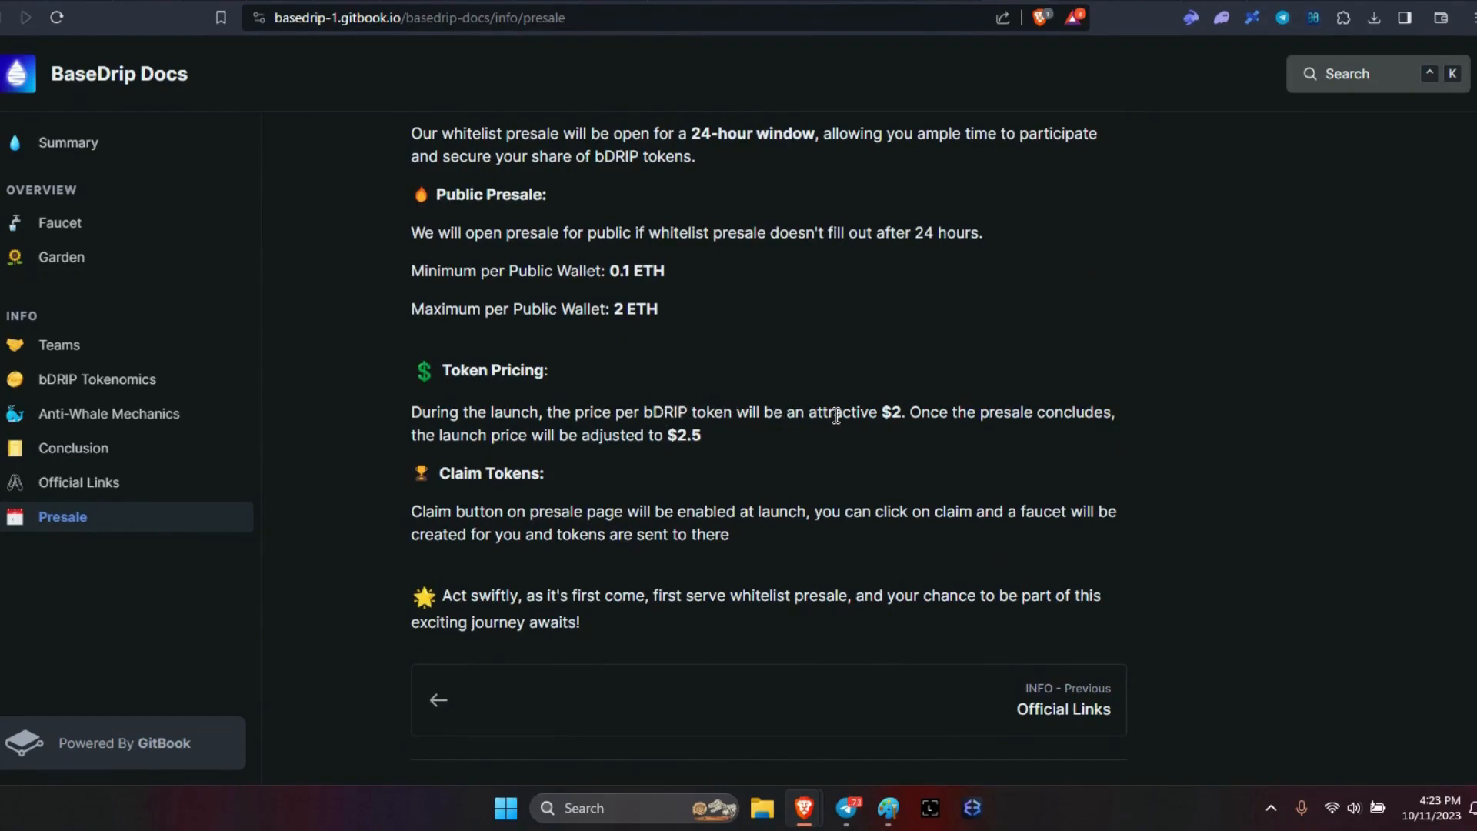
{"action": "mouse_move", "coordinate": [953, 420]}
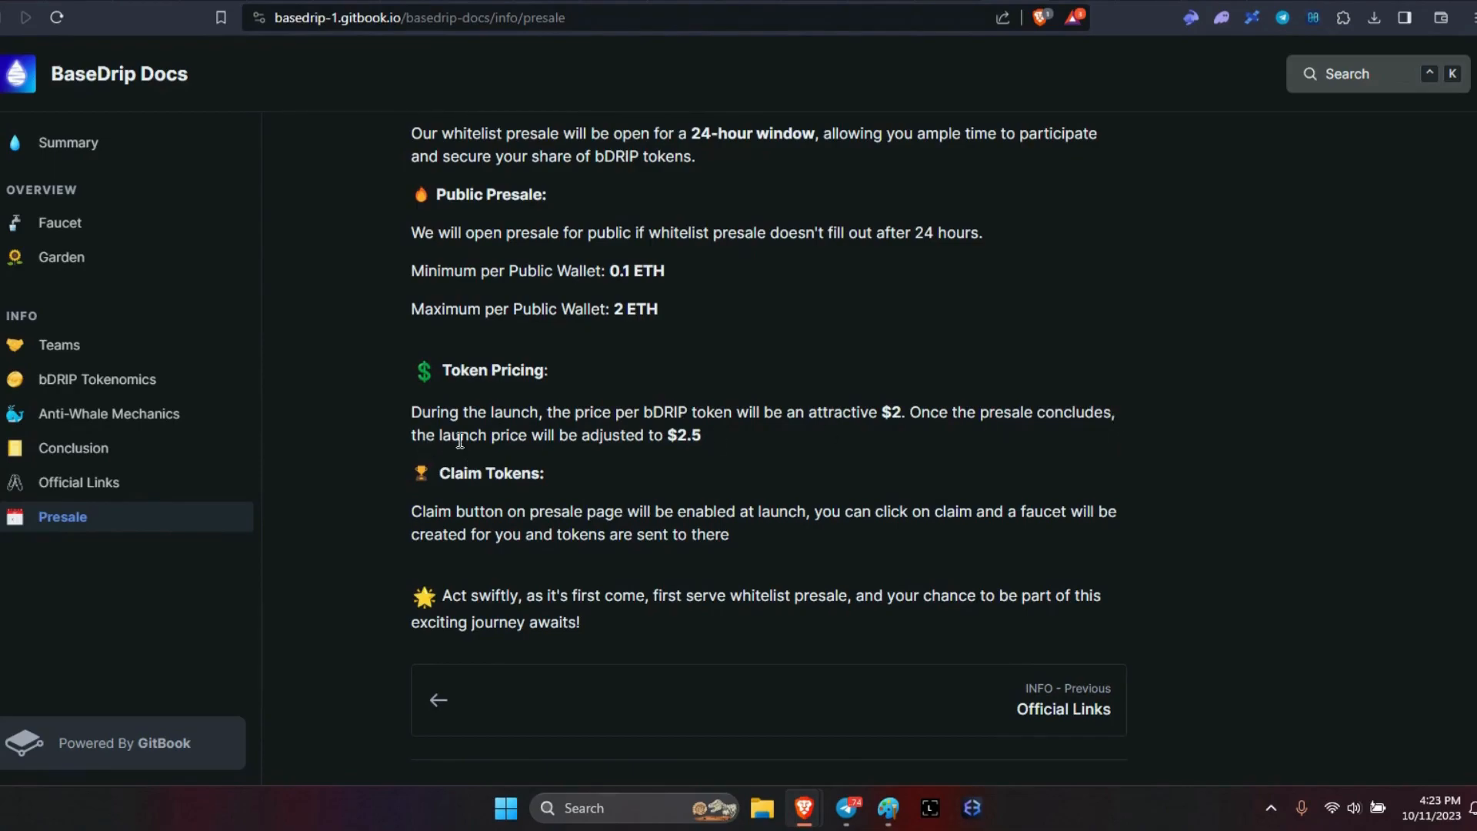
{"action": "mouse_move", "coordinate": [709, 441]}
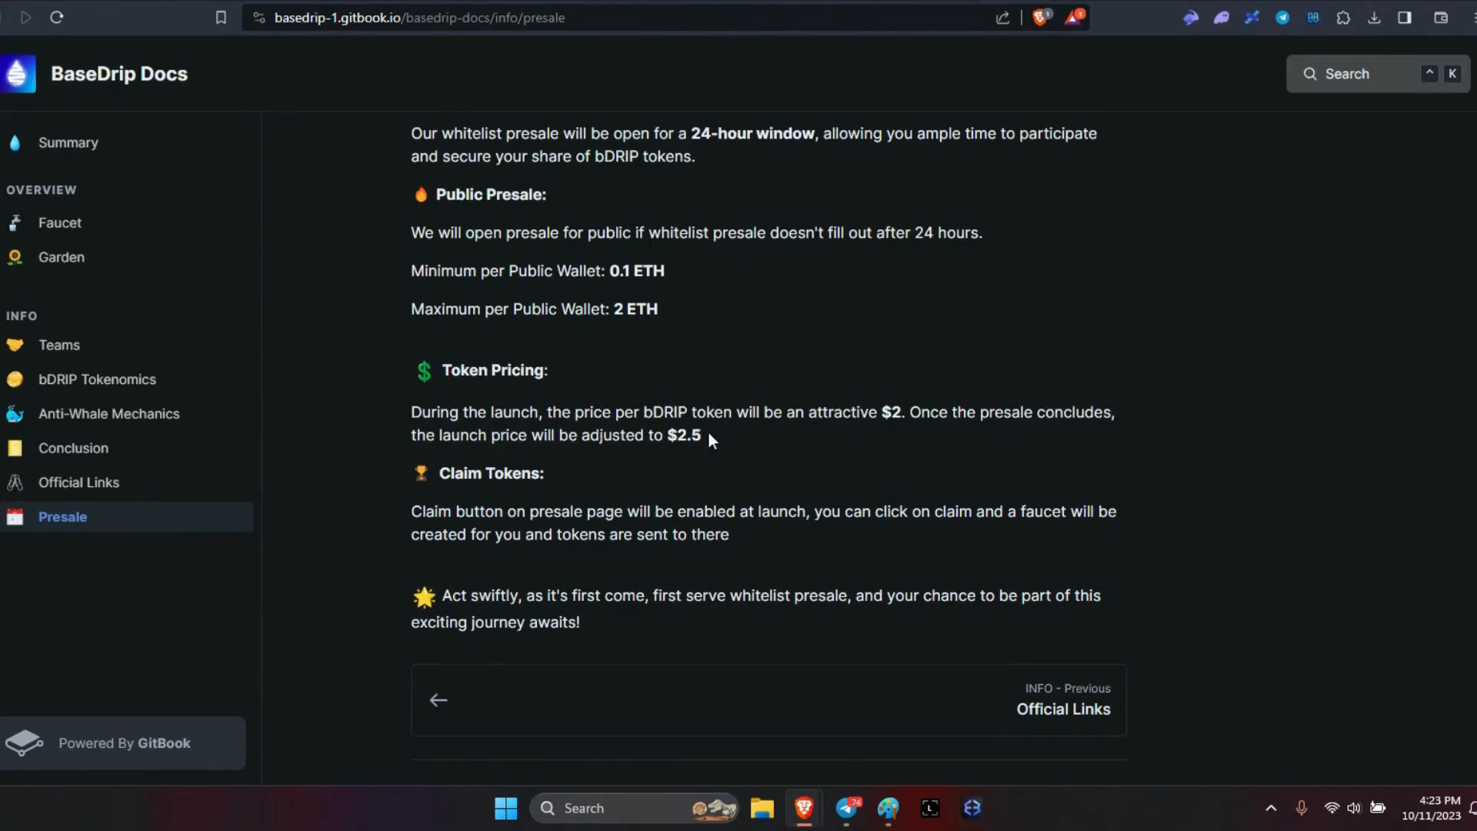
{"action": "mouse_move", "coordinate": [562, 486]}
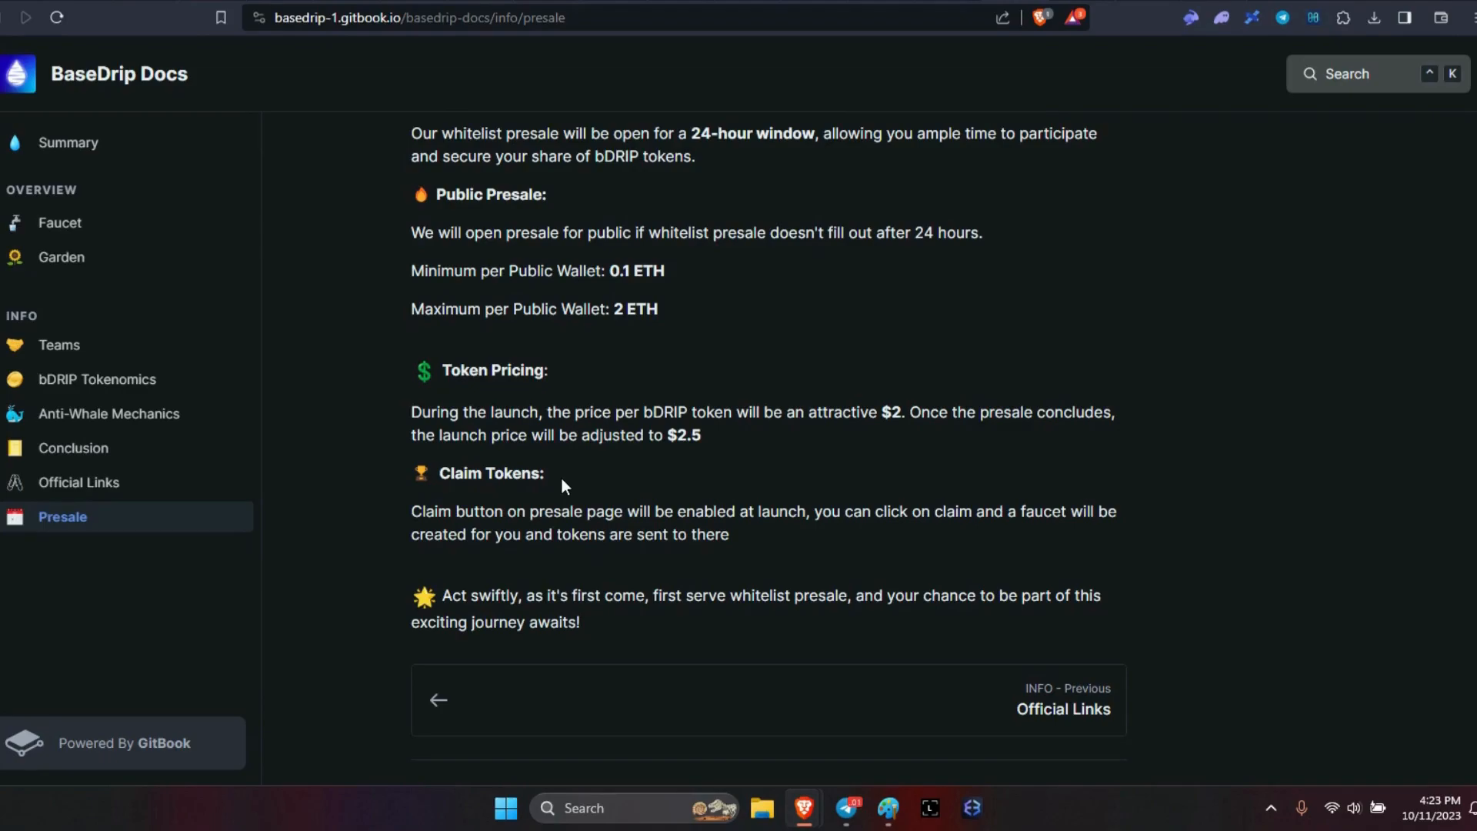
{"action": "mouse_move", "coordinate": [575, 518]}
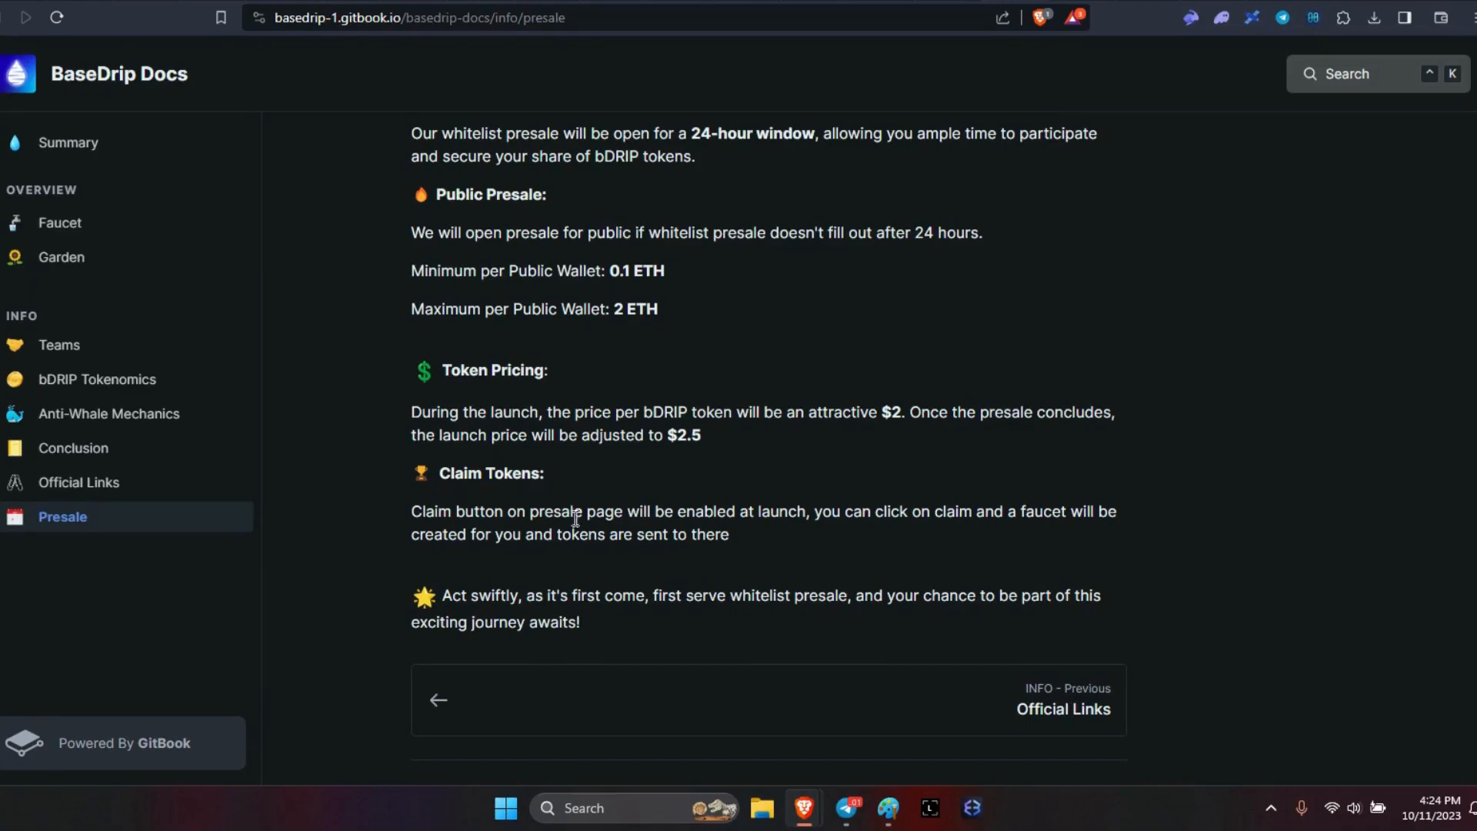
{"action": "mouse_move", "coordinate": [852, 605]}
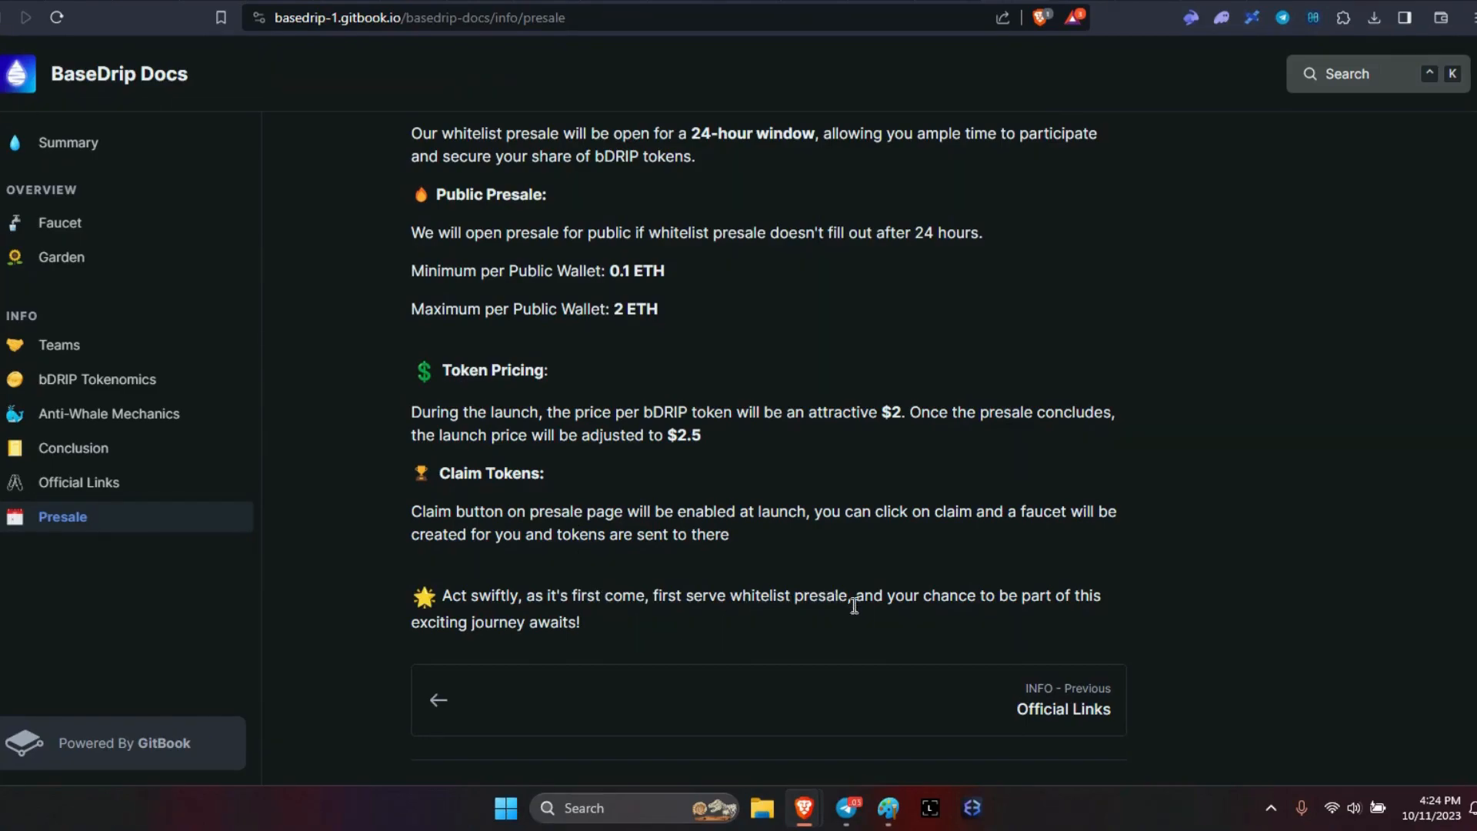
{"action": "mouse_move", "coordinate": [659, 617]}
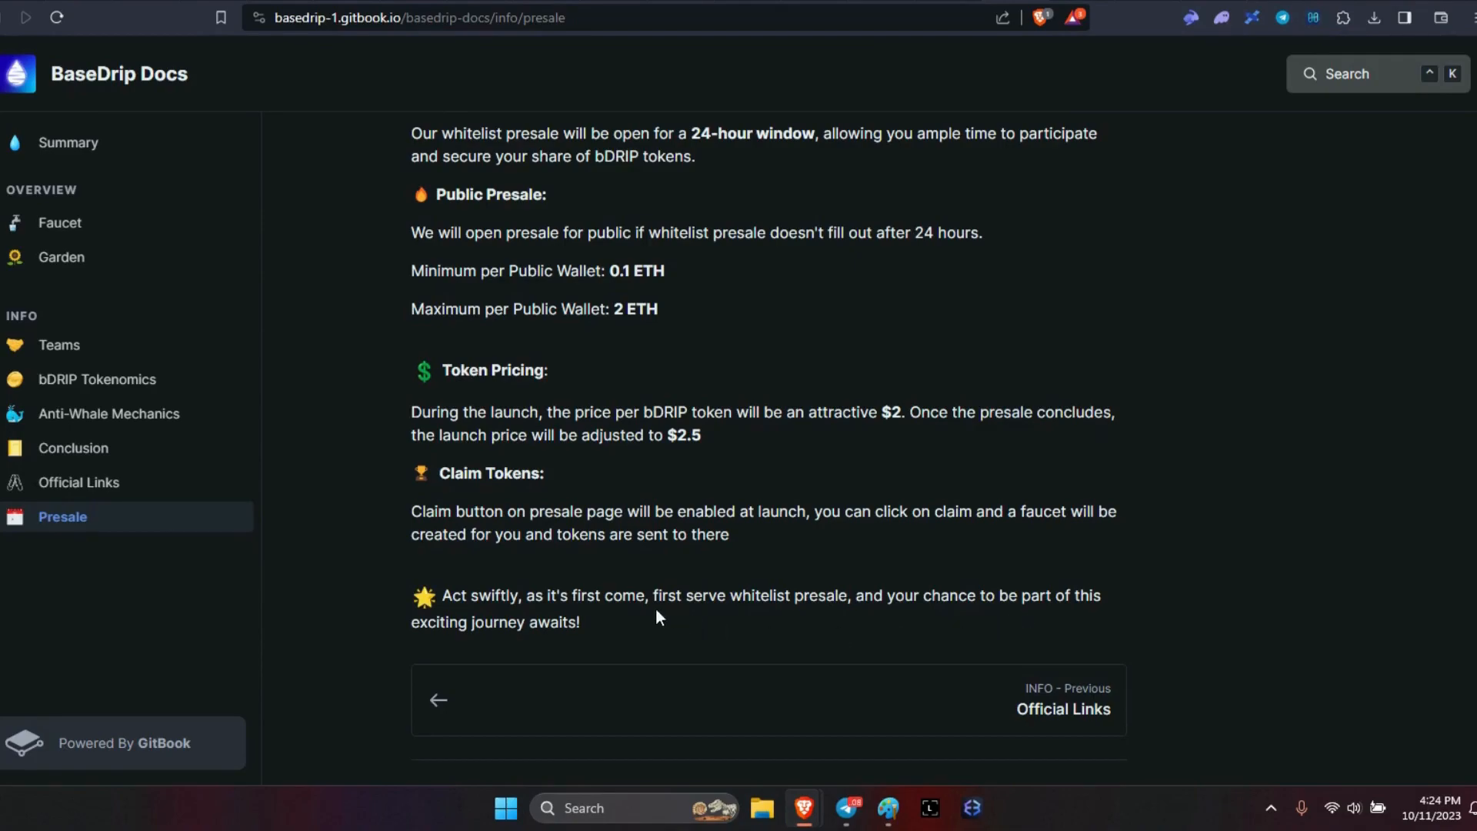
{"action": "scroll", "scroll_direction": "up", "scroll_amount": 3}
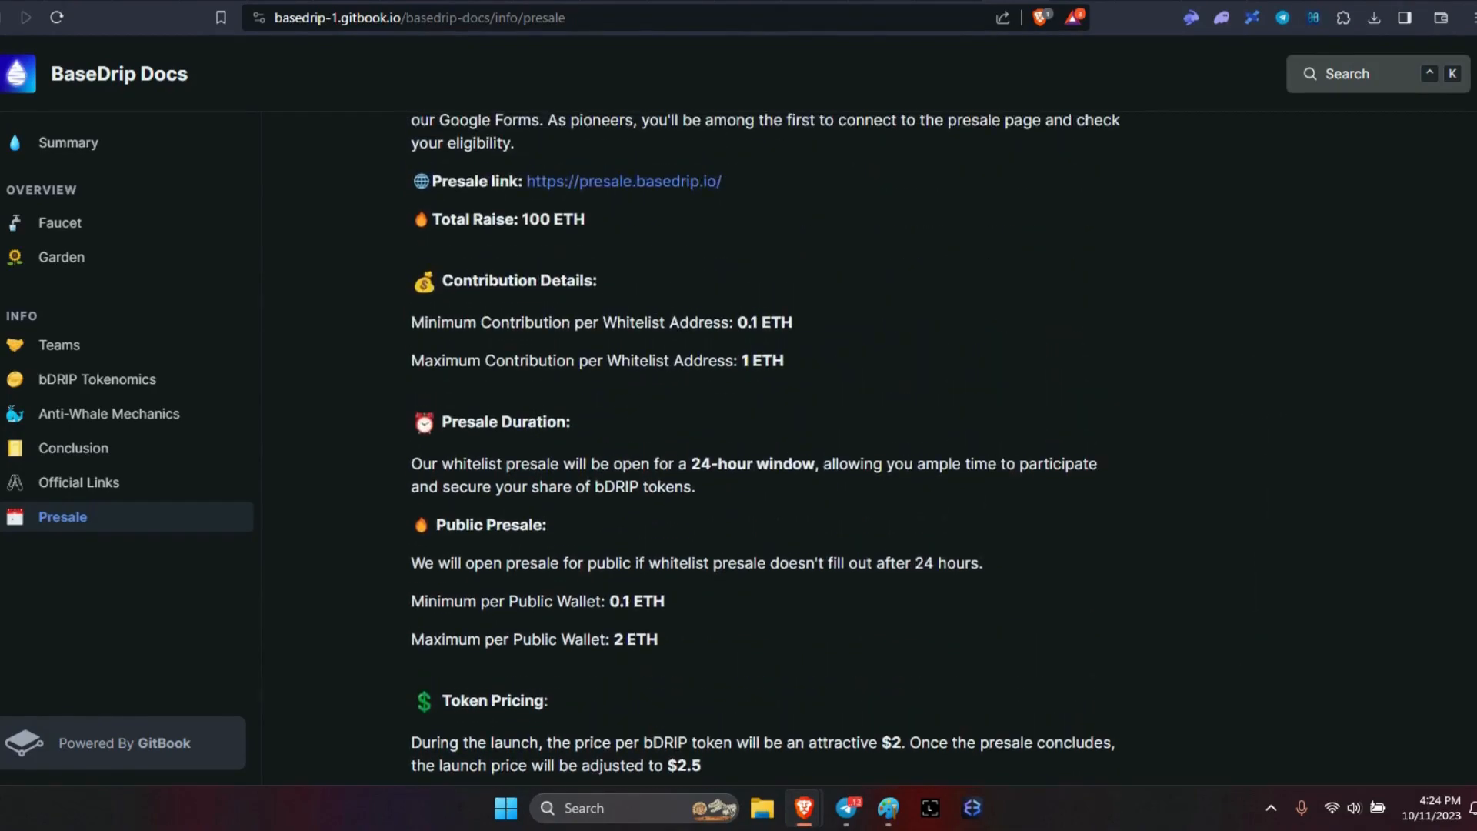
{"action": "mouse_move", "coordinate": [687, 253]}
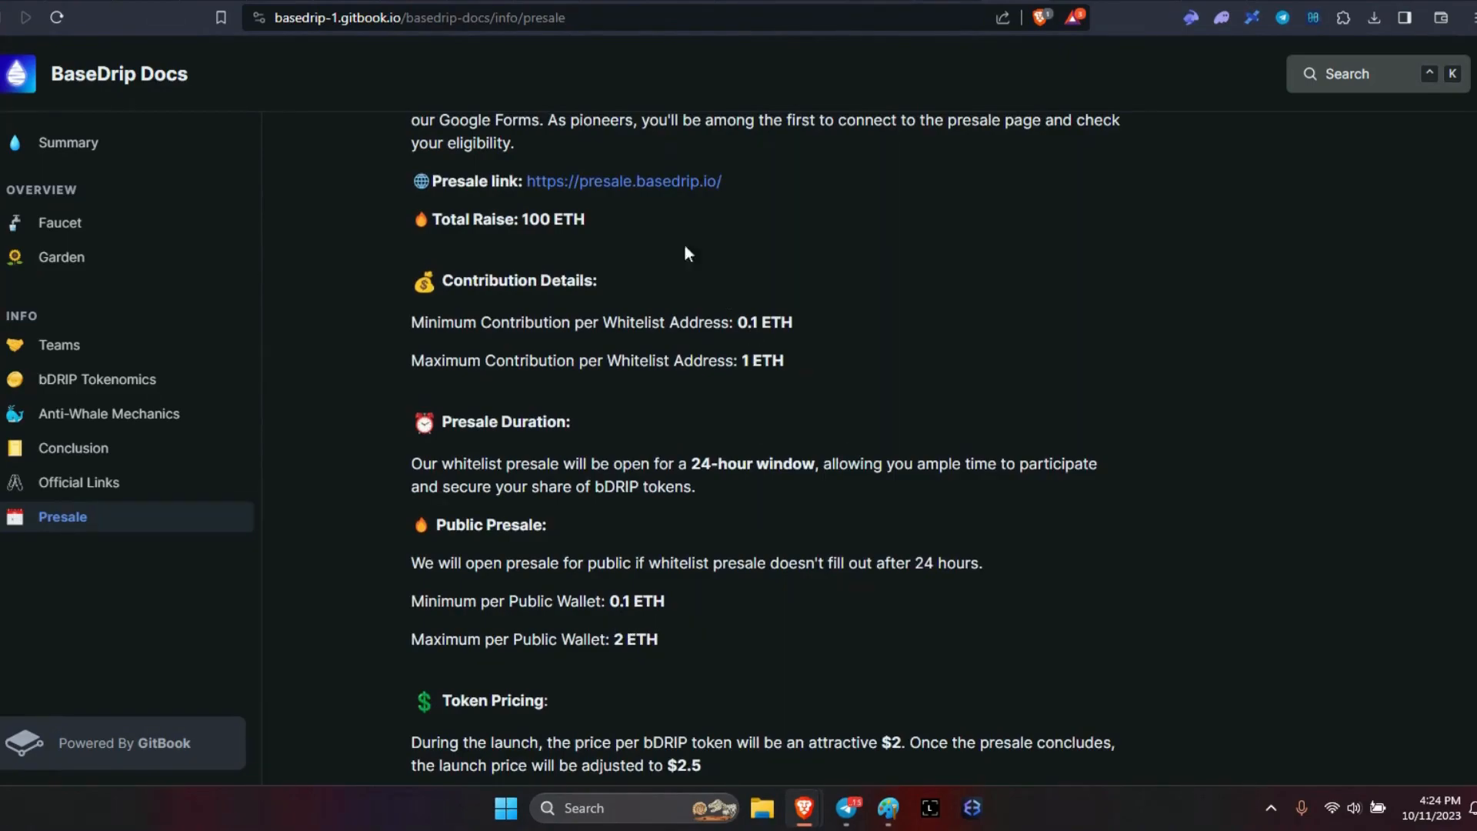
{"action": "mouse_move", "coordinate": [1012, 166]}
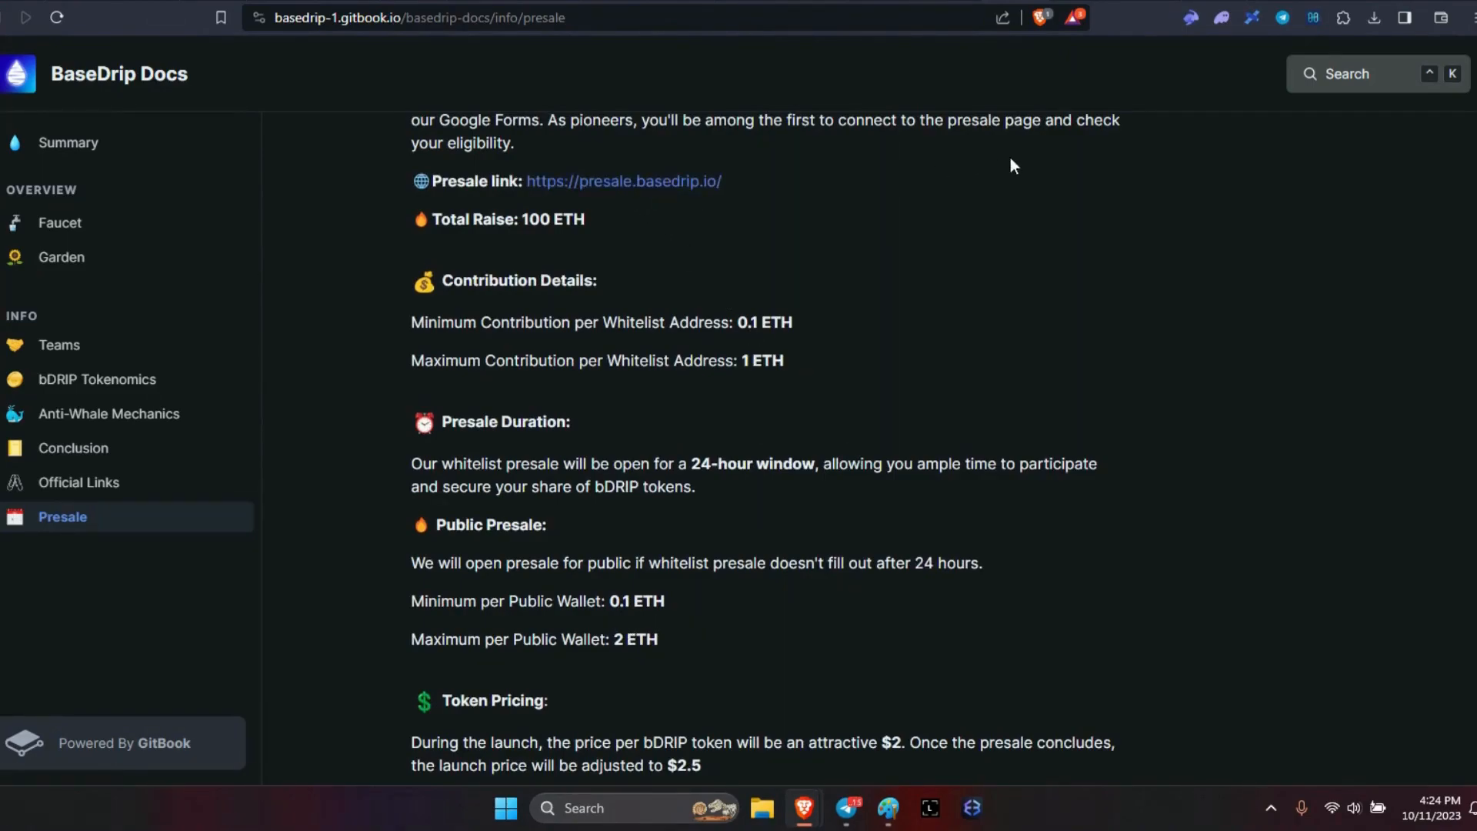
Step: Open presale.basedrip.io and scroll through its deposit, countdown and whitelist status details
{"action": "left_click", "coordinate": [622, 180]}
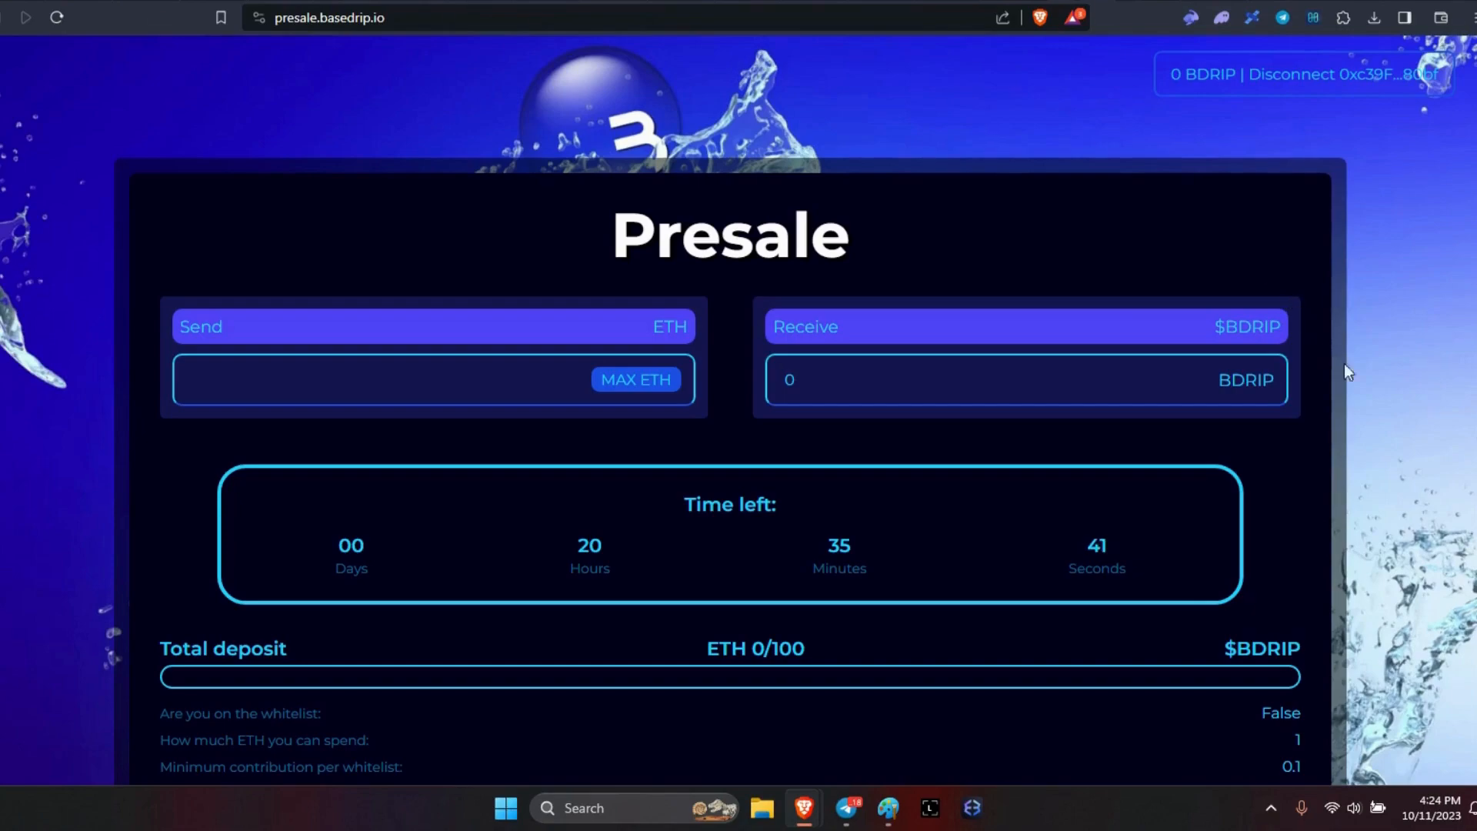
{"action": "mouse_move", "coordinate": [1335, 87]}
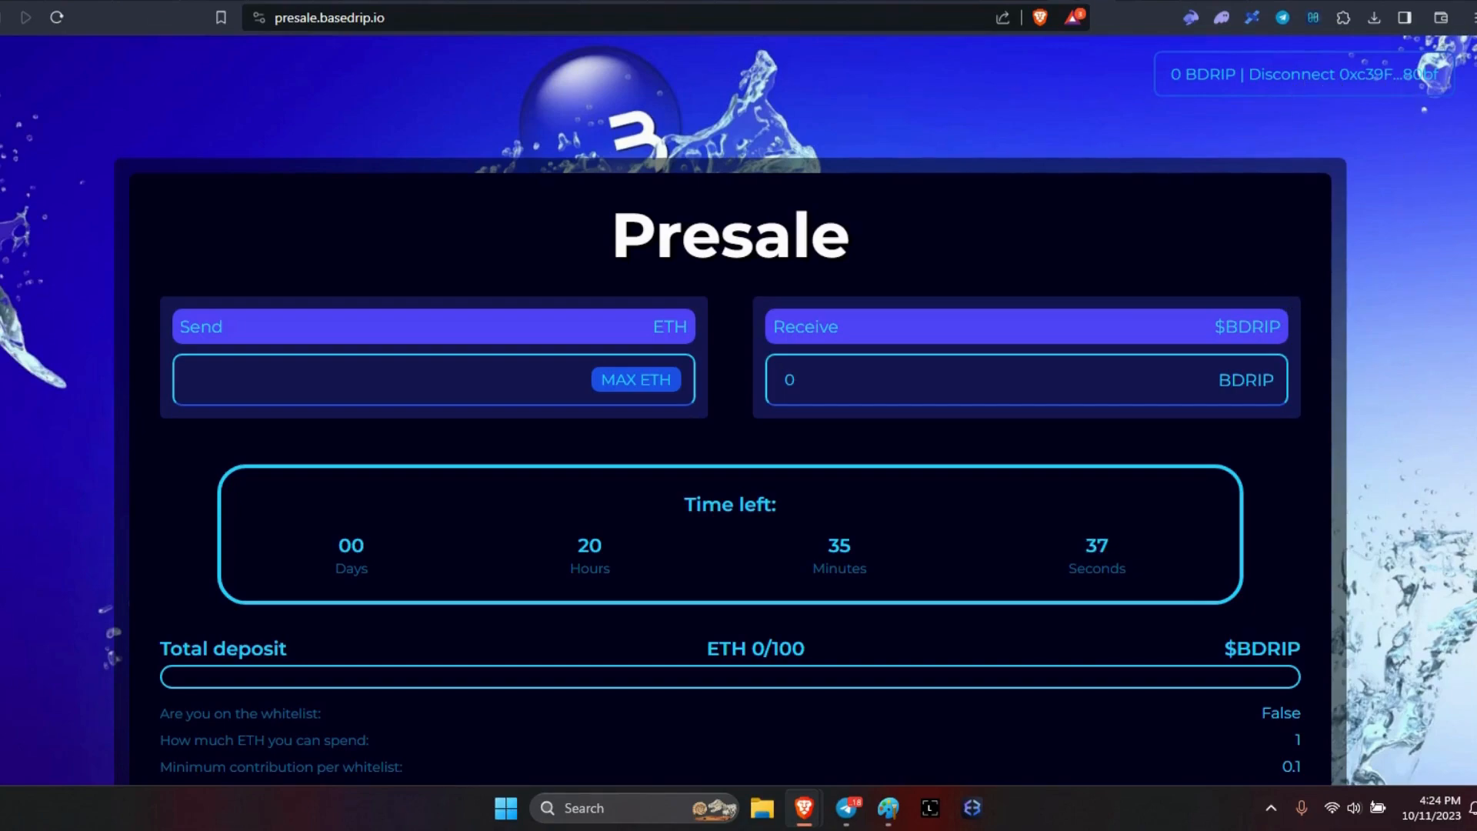
{"action": "scroll", "scroll_direction": "down", "scroll_amount": 3}
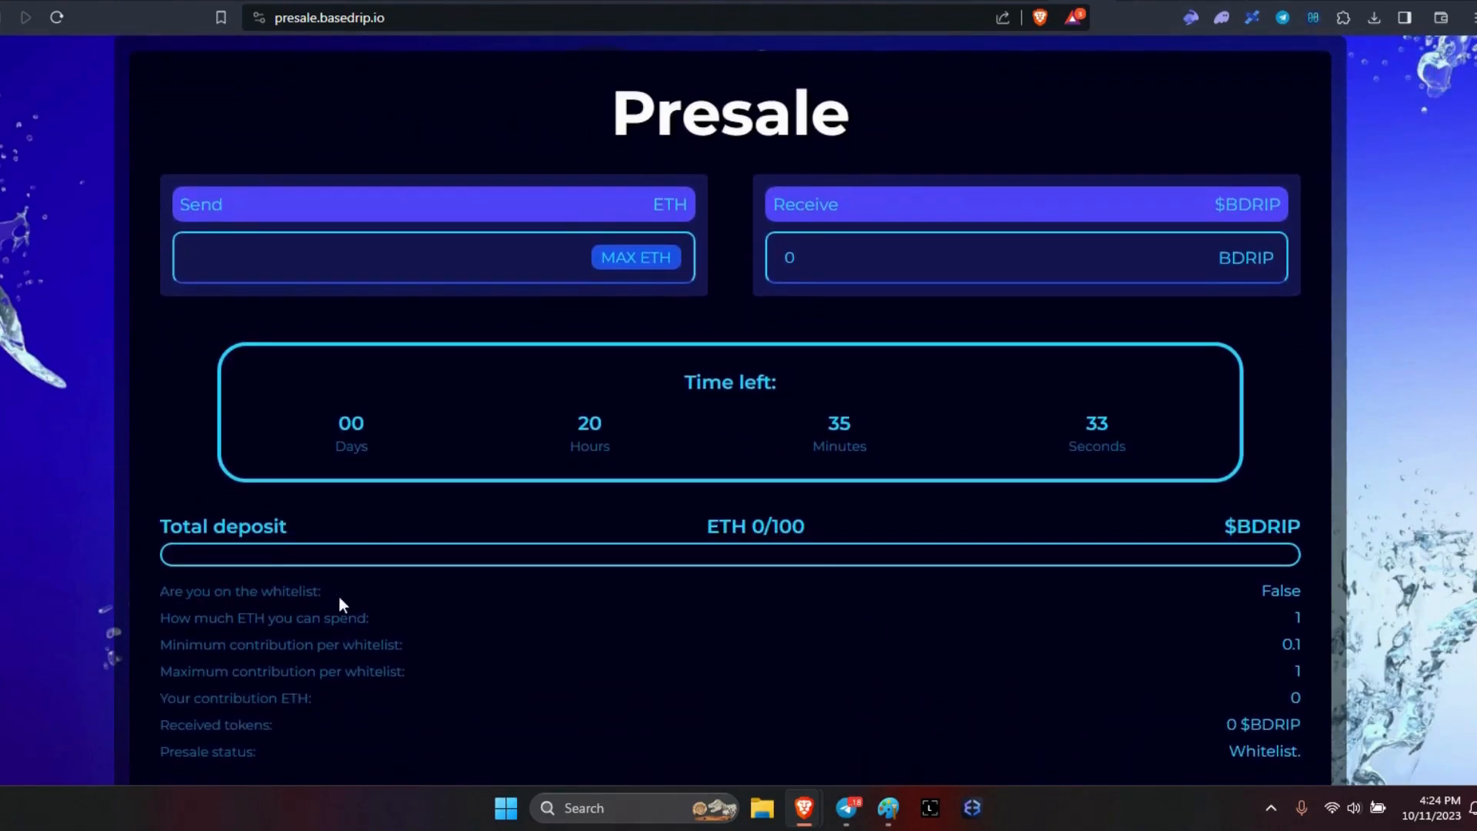
{"action": "mouse_move", "coordinate": [1270, 610]}
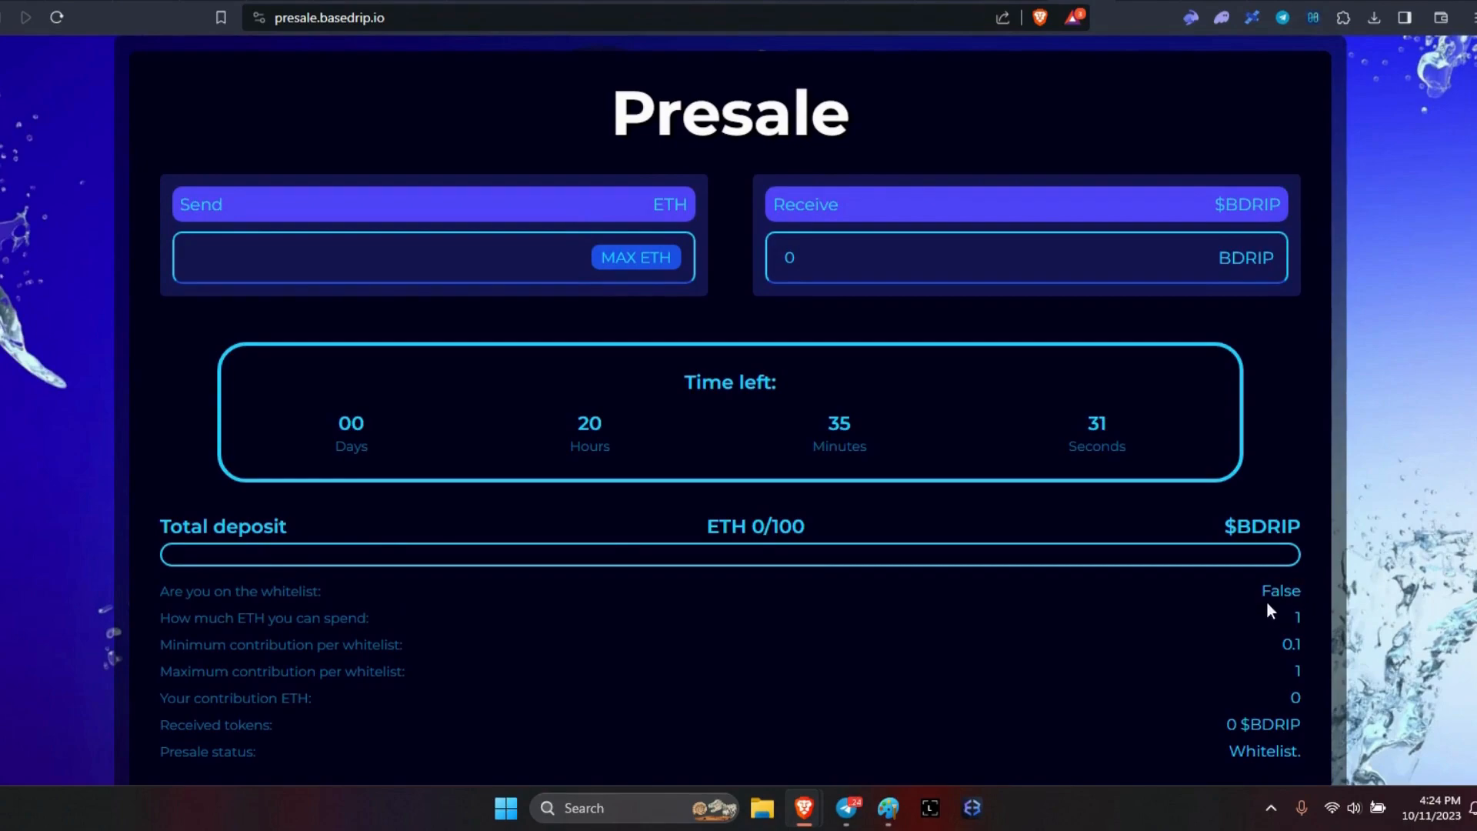
{"action": "mouse_move", "coordinate": [1208, 115]}
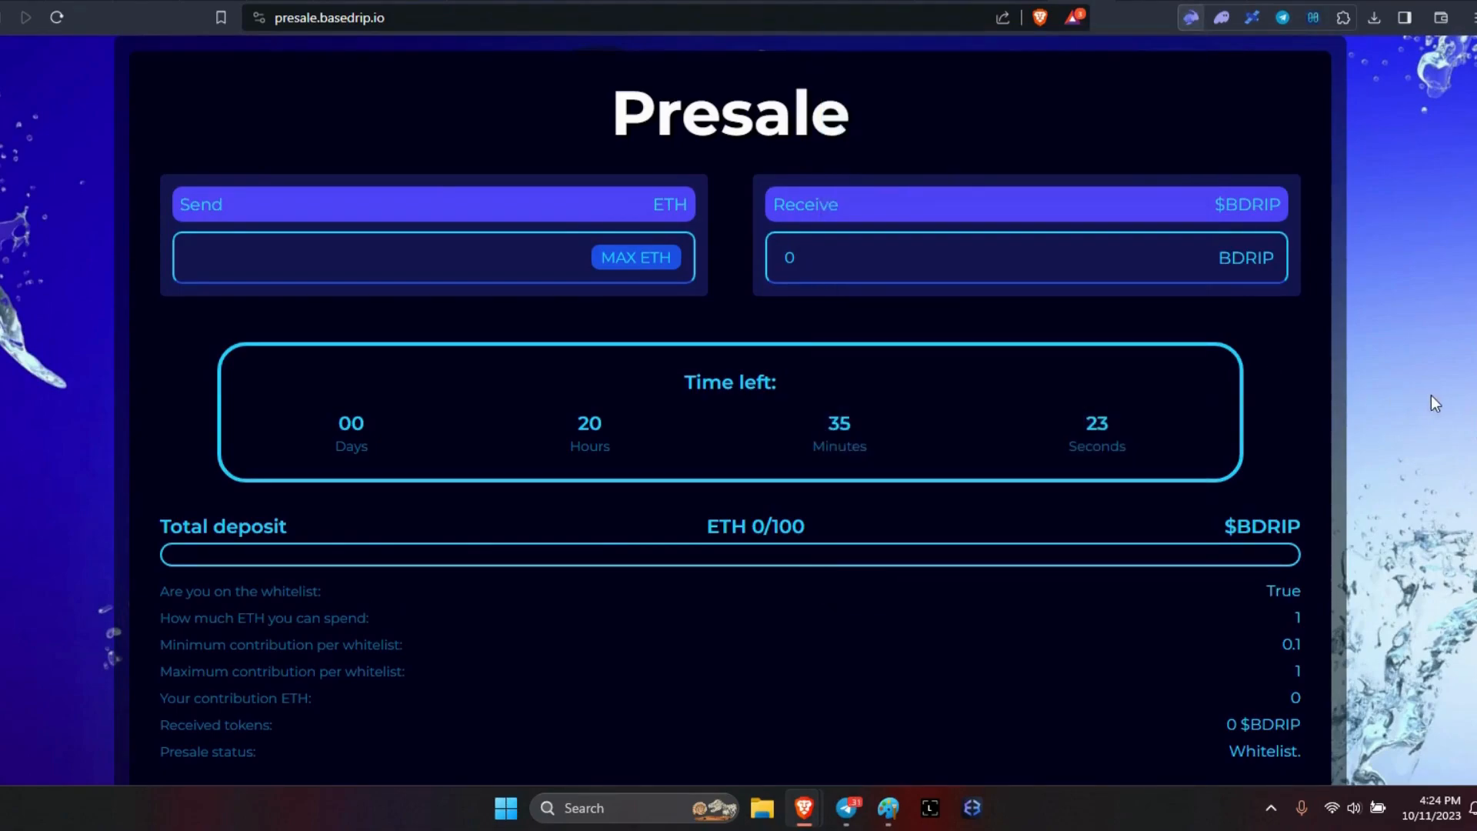
{"action": "mouse_move", "coordinate": [1312, 587]}
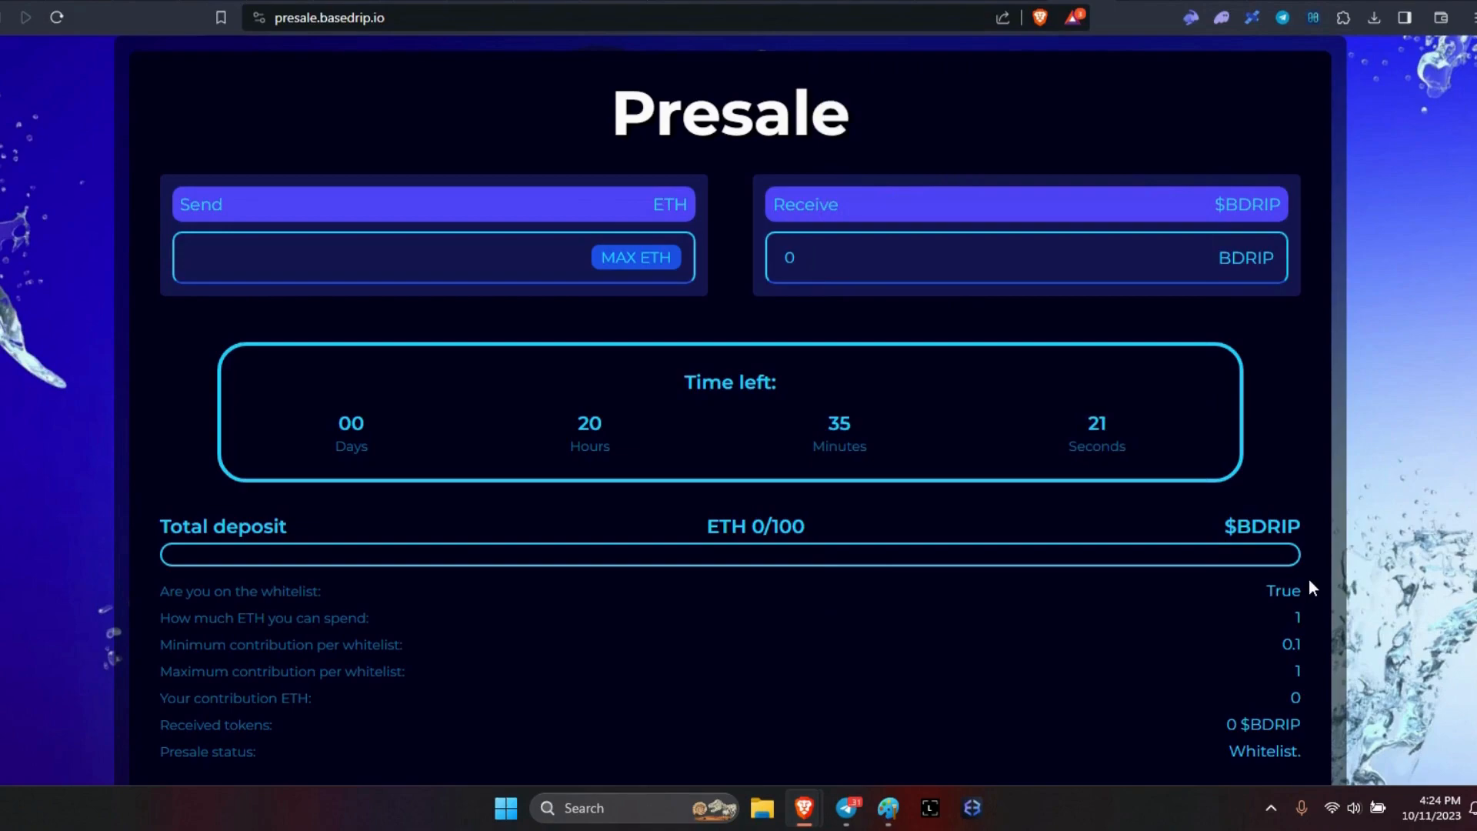
{"action": "mouse_move", "coordinate": [1197, 625]}
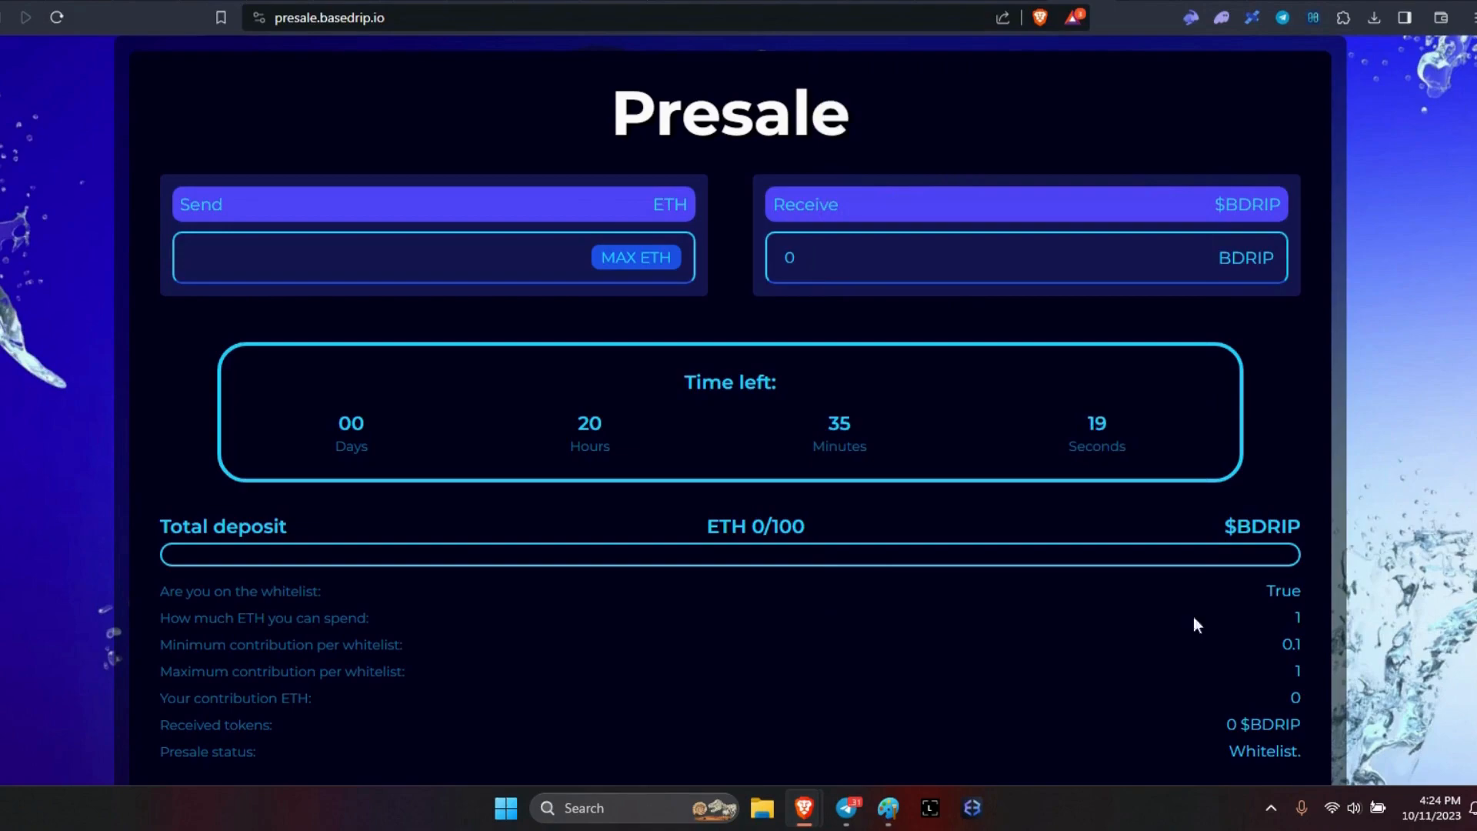
{"action": "mouse_move", "coordinate": [1233, 619]}
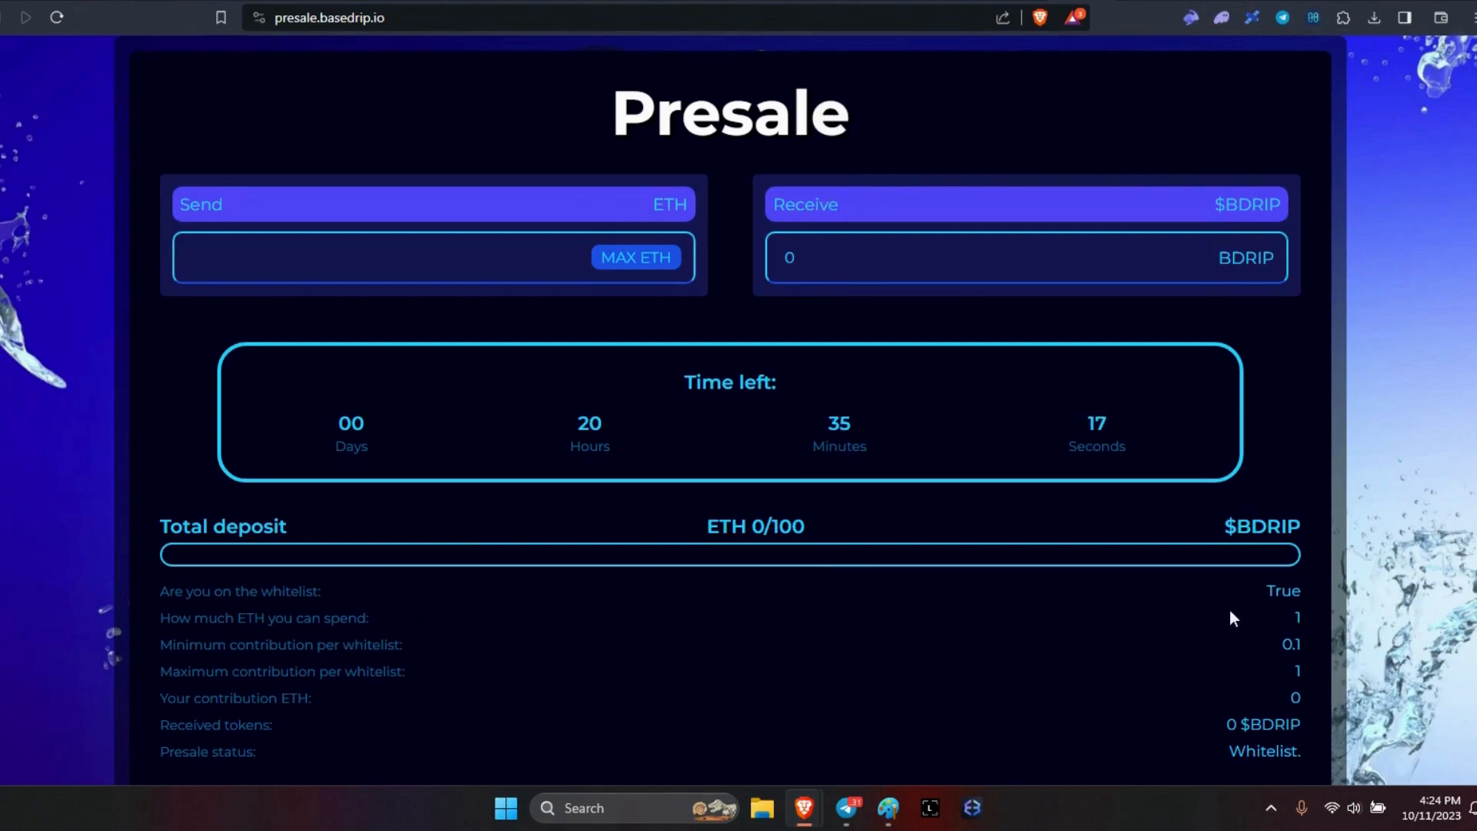
{"action": "mouse_move", "coordinate": [730, 647]}
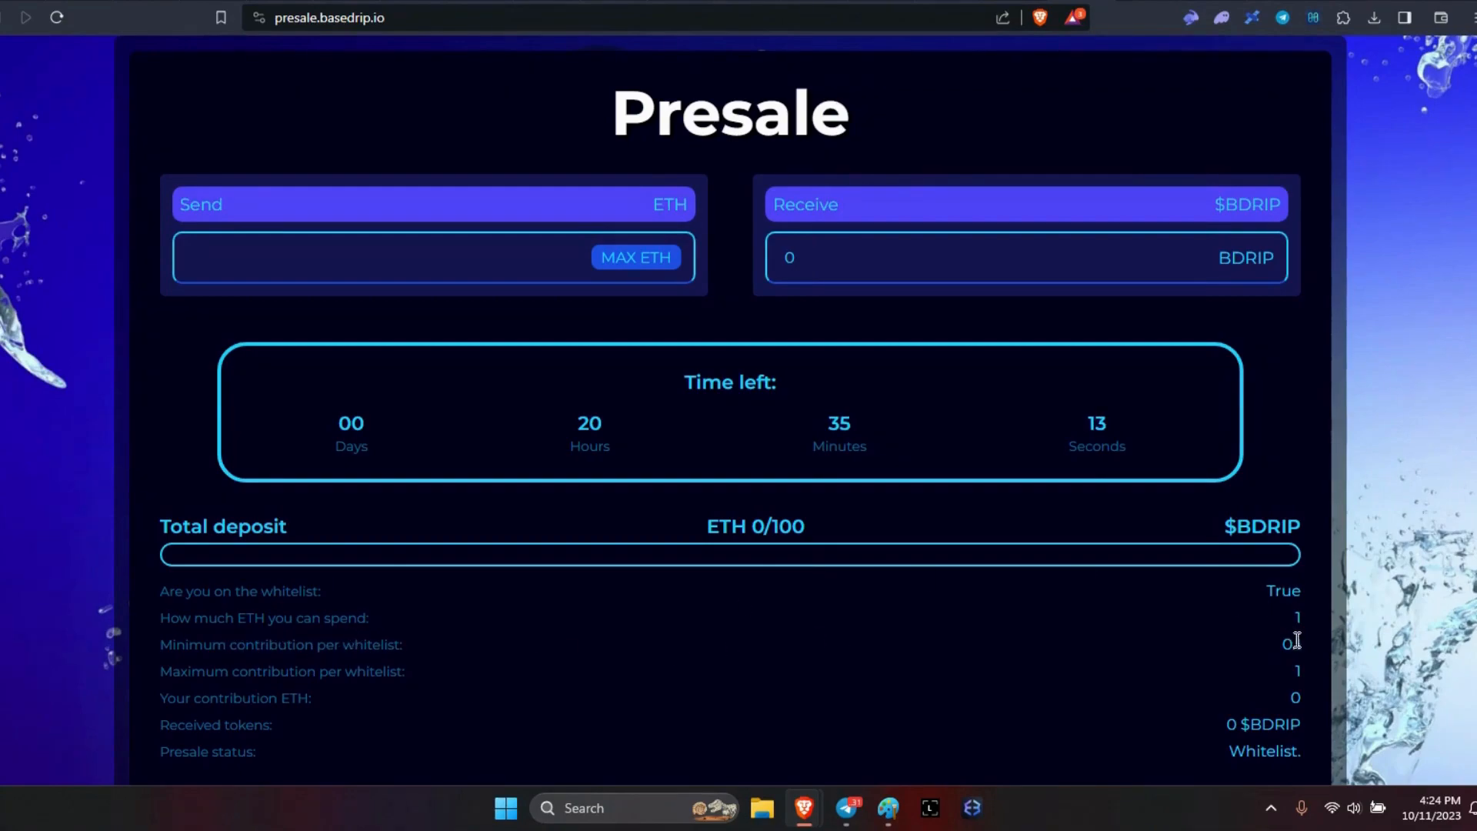
{"action": "mouse_move", "coordinate": [351, 664]}
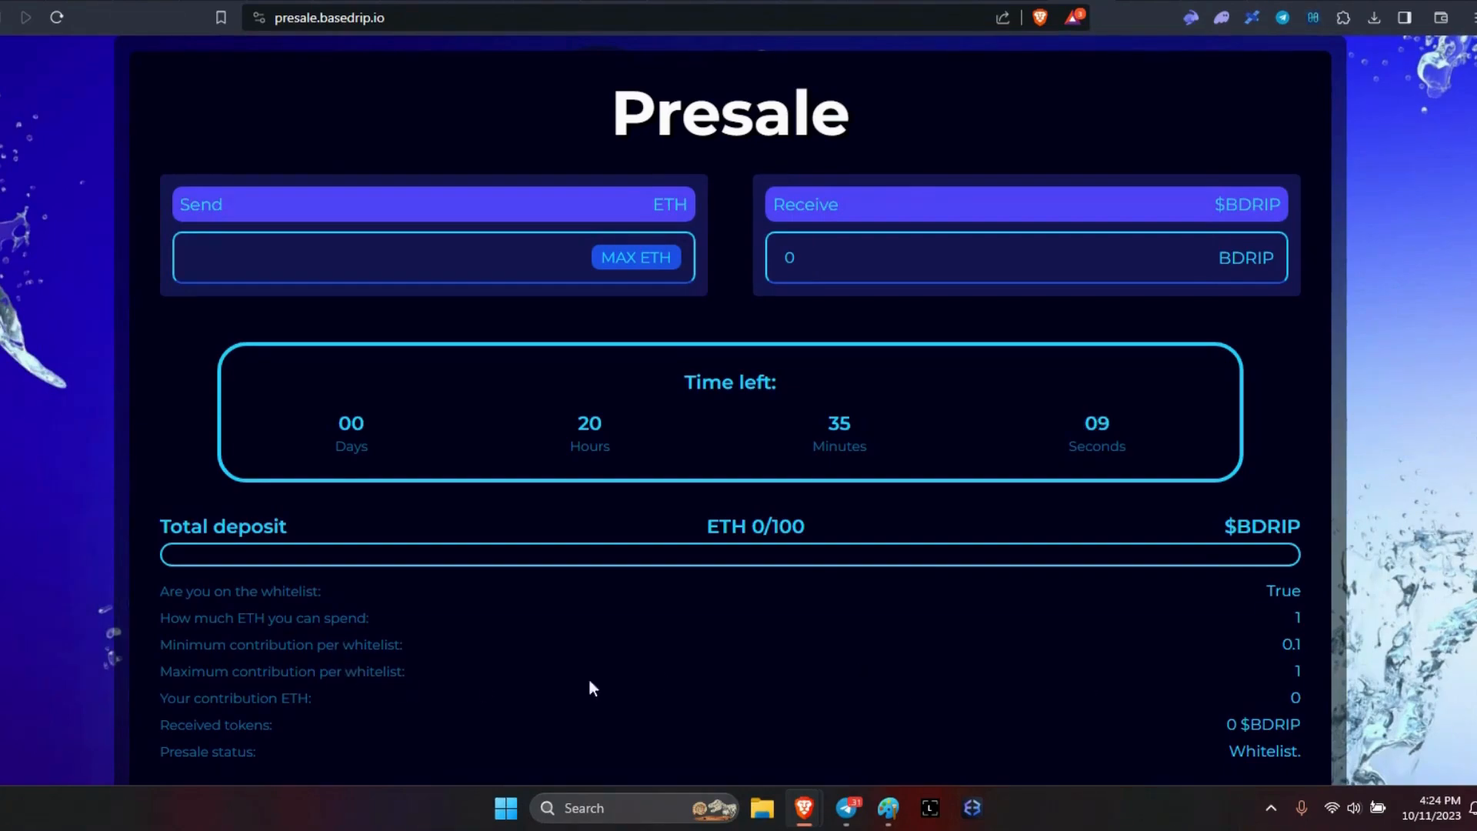
{"action": "mouse_move", "coordinate": [1312, 711]}
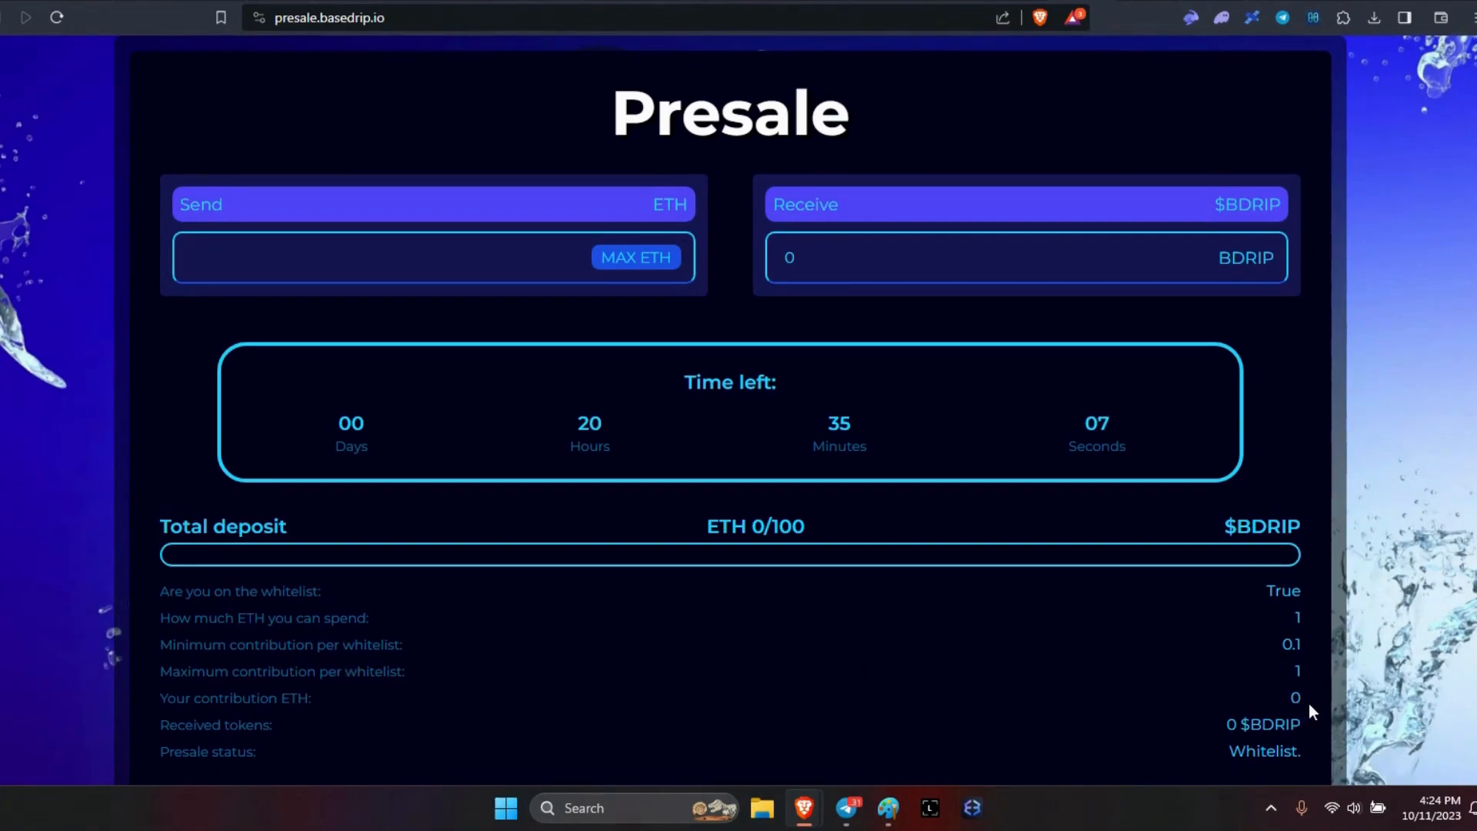
{"action": "mouse_move", "coordinate": [768, 525]}
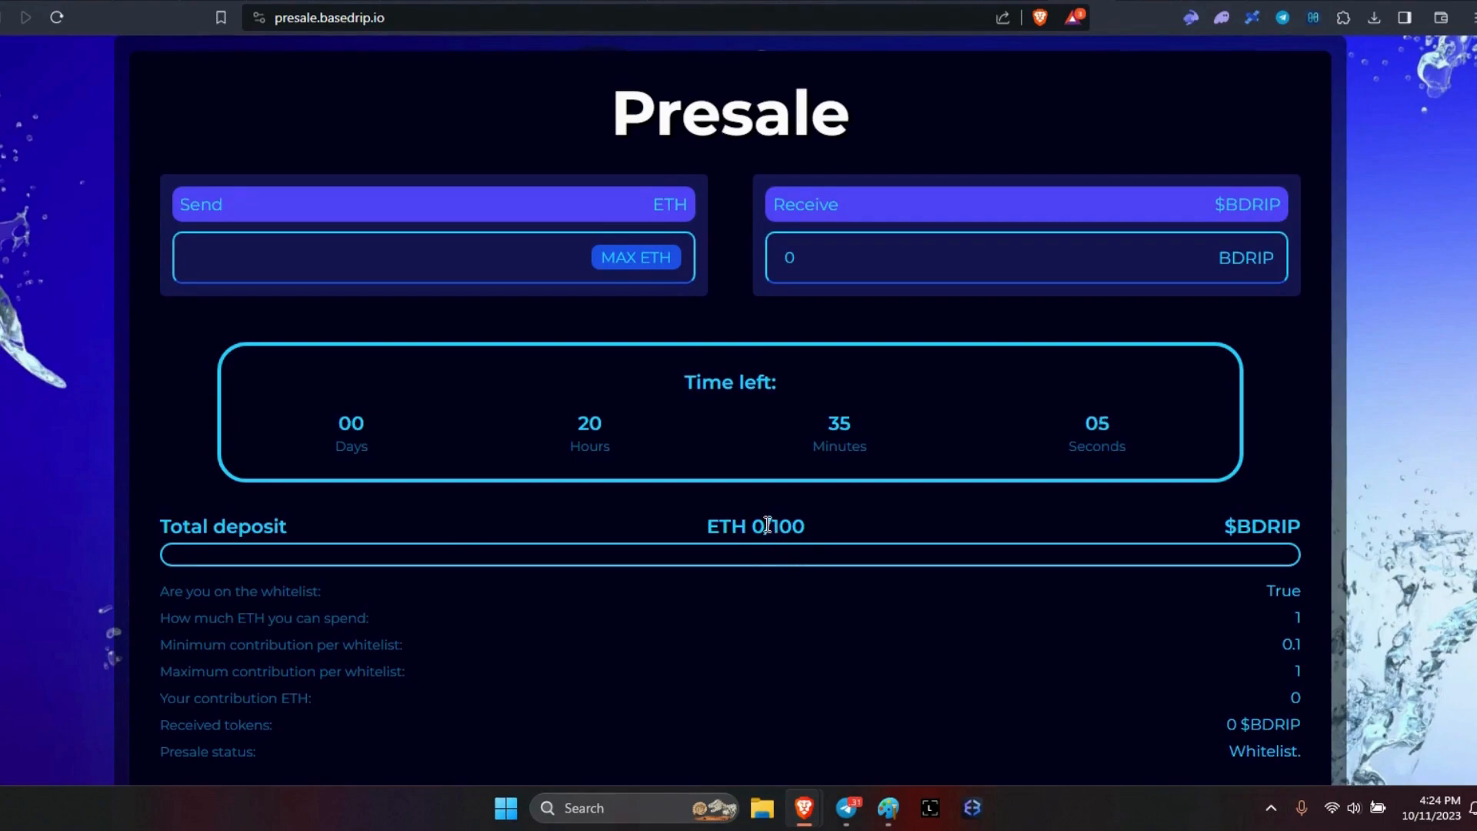
{"action": "mouse_move", "coordinate": [287, 730]}
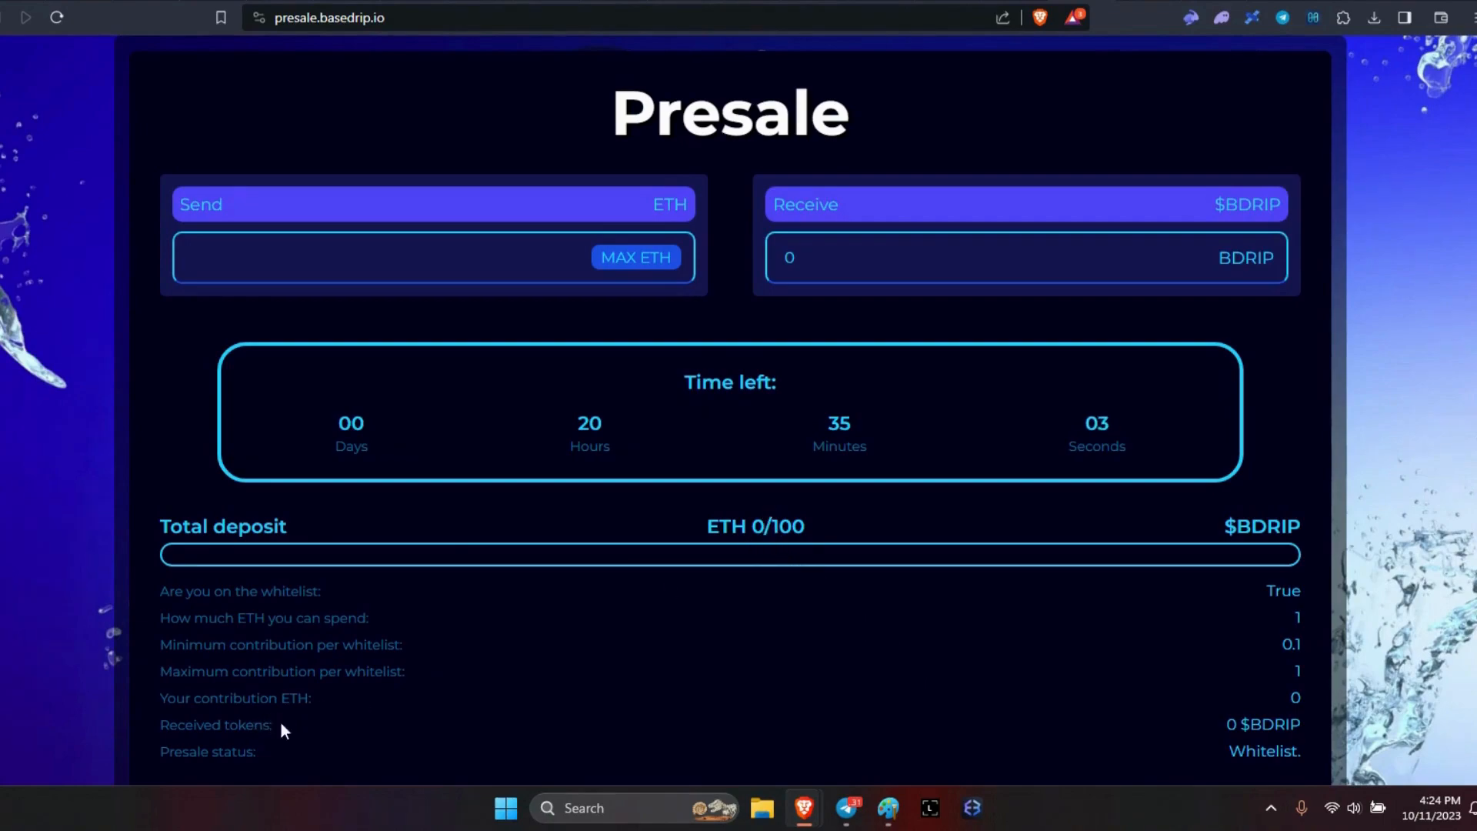
{"action": "mouse_move", "coordinate": [272, 764]}
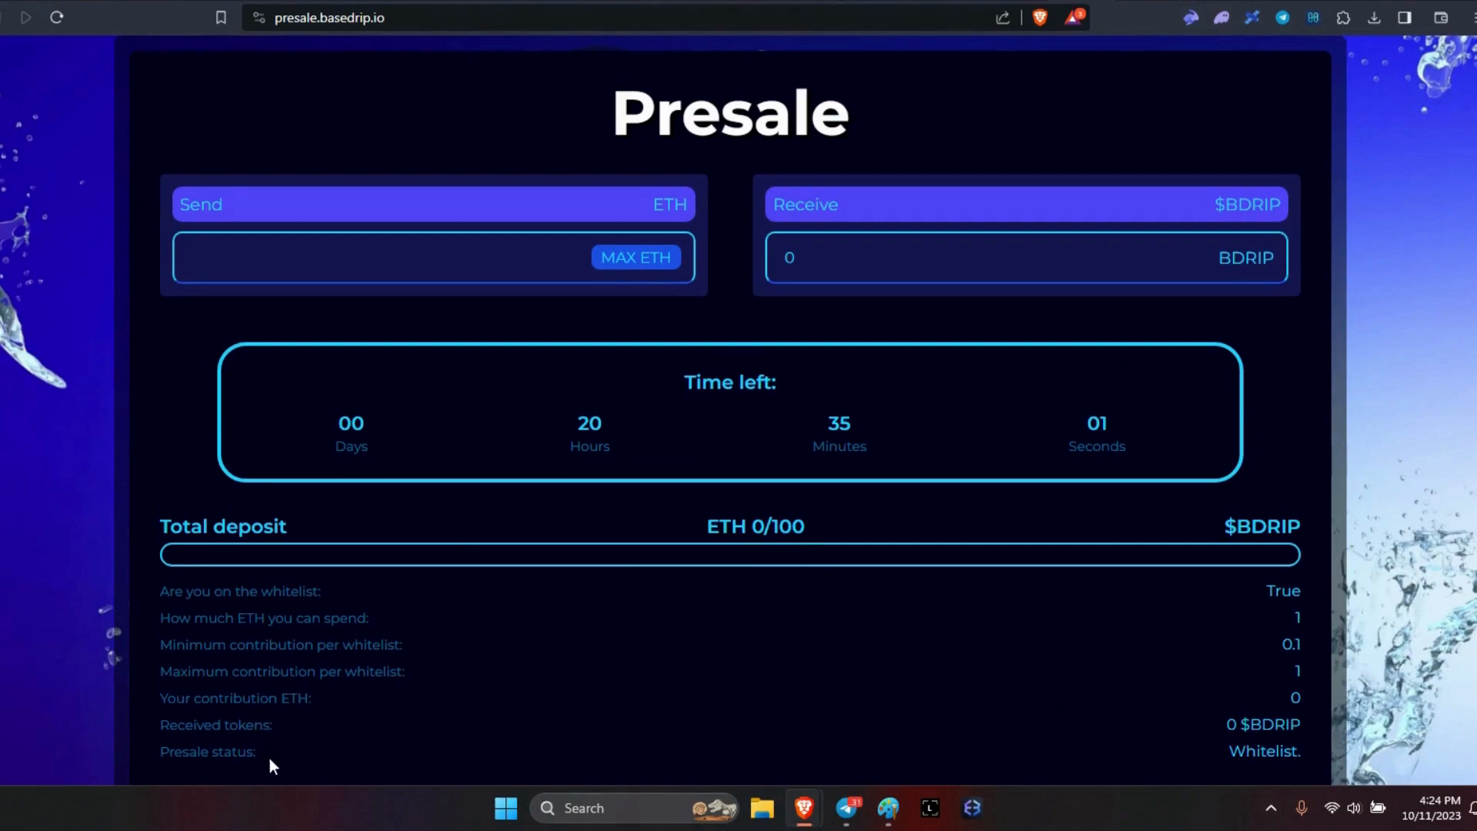
{"action": "mouse_move", "coordinate": [1369, 731]}
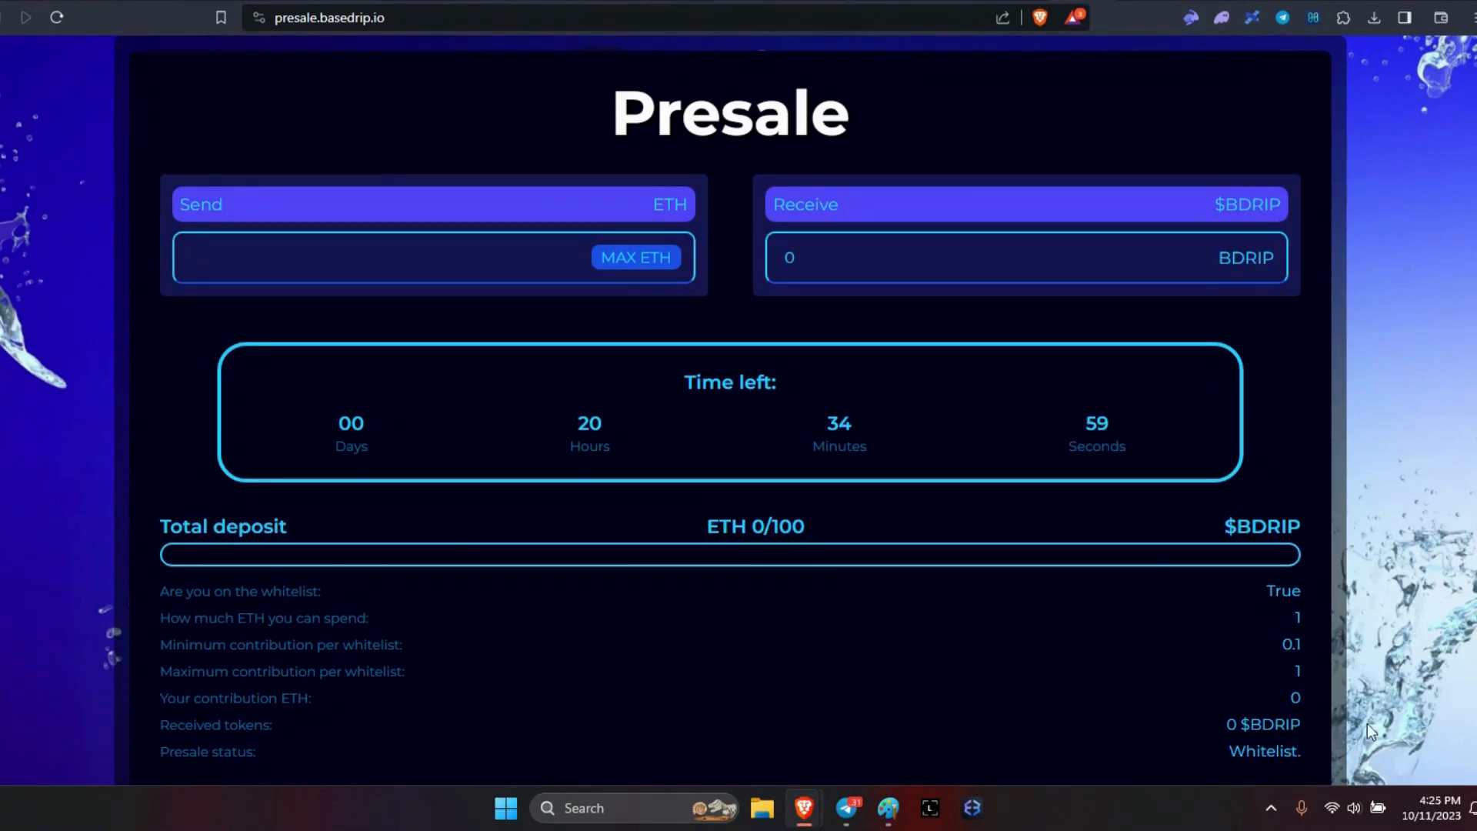
Step: Scroll down to the Purchase and Claim buttons, then back up the presale page
{"action": "scroll", "scroll_direction": "down", "scroll_amount": 3}
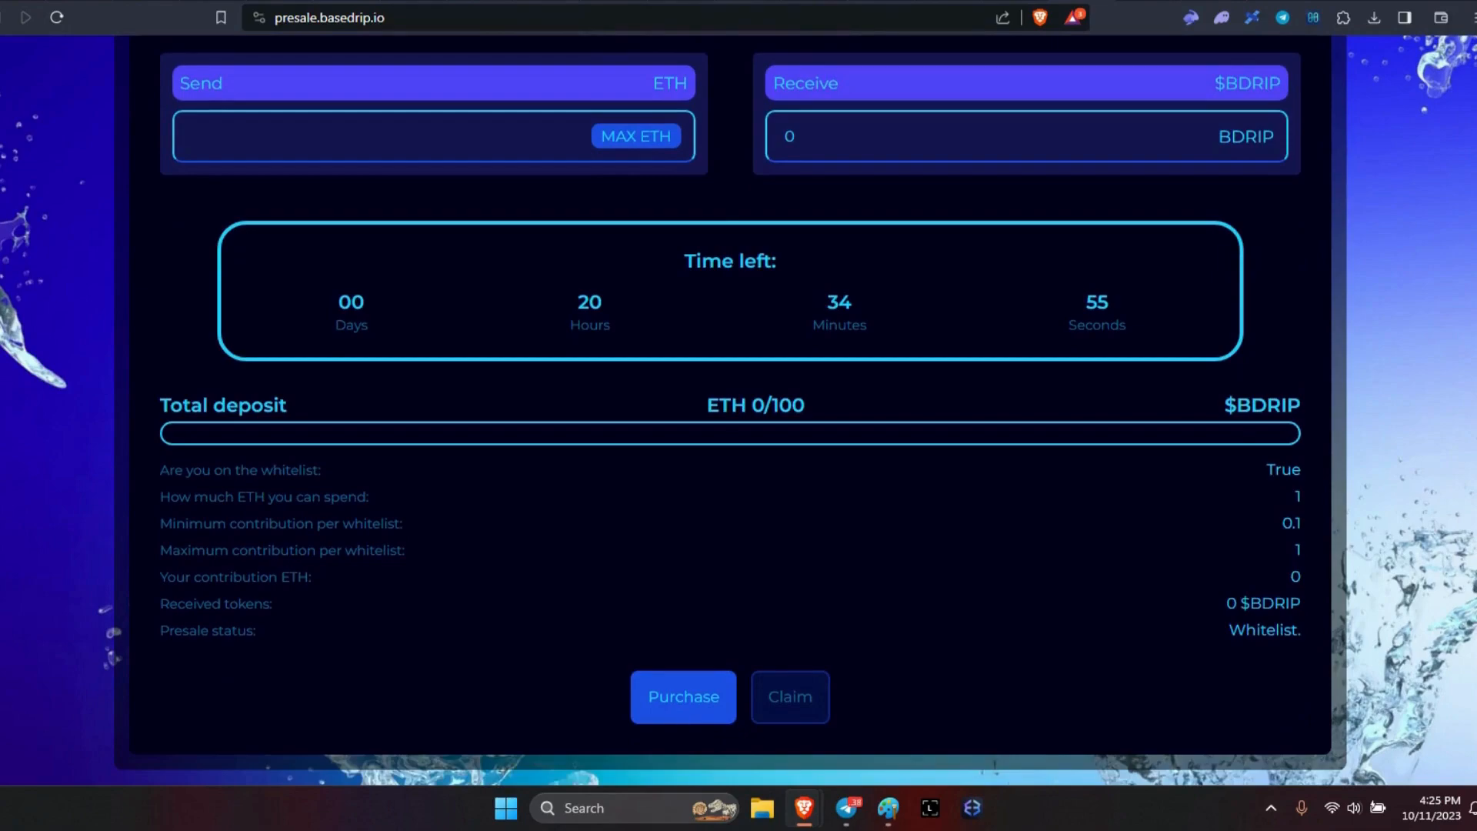
{"action": "scroll", "scroll_direction": "up", "scroll_amount": 3}
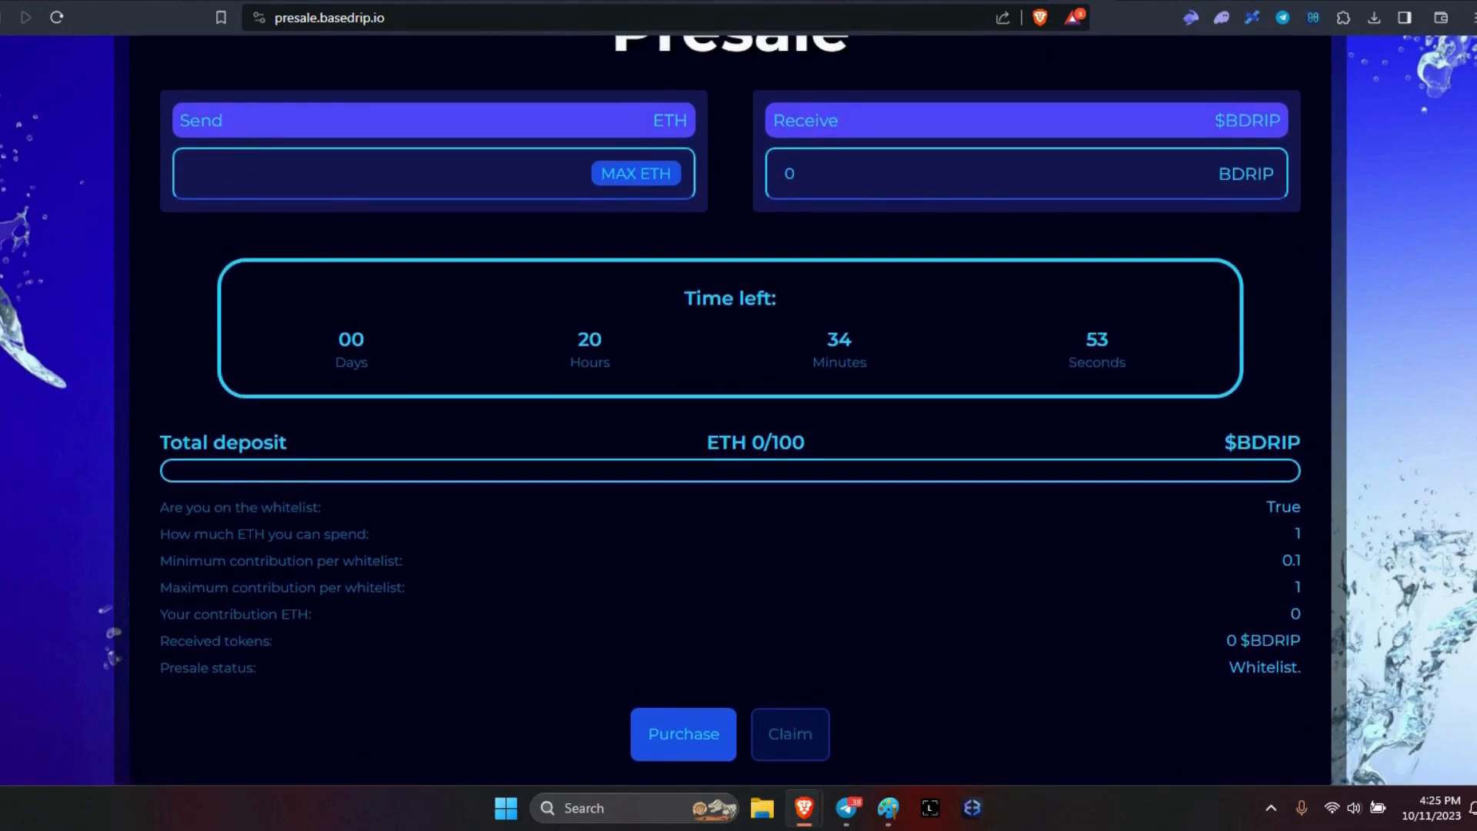
{"action": "scroll", "scroll_direction": "up", "scroll_amount": 3}
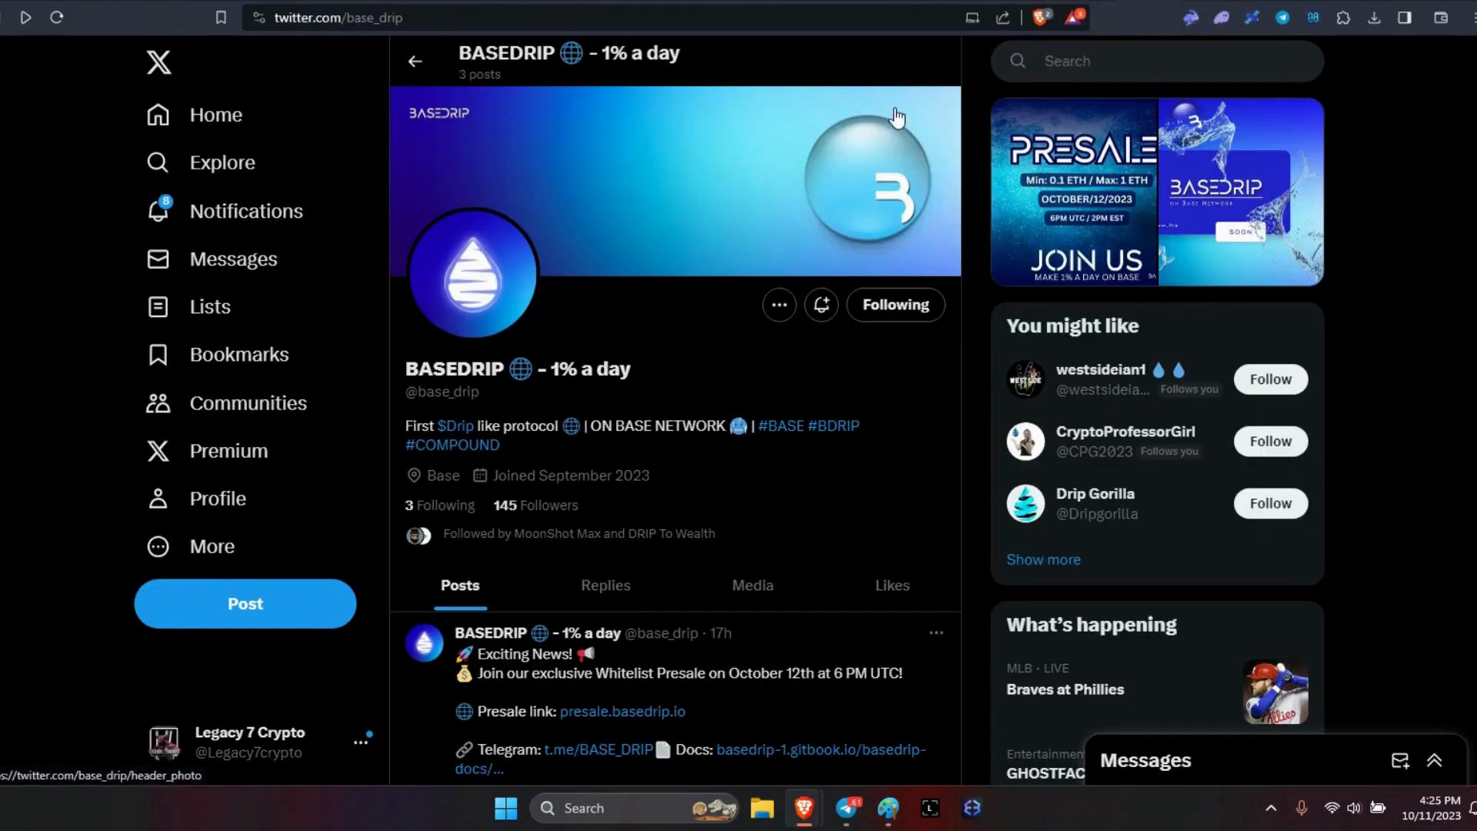
{"action": "mouse_move", "coordinate": [698, 346]}
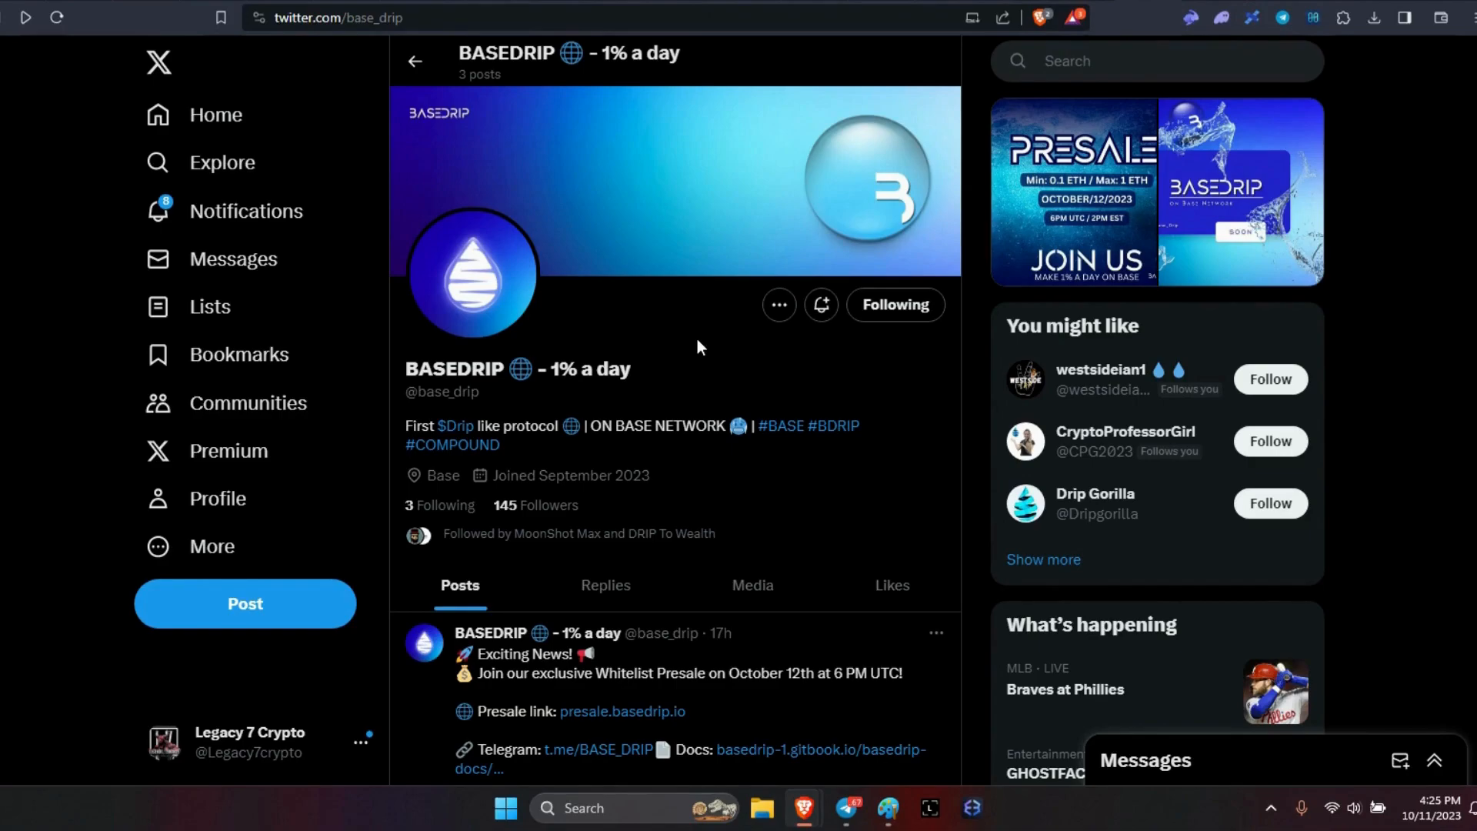
{"action": "mouse_move", "coordinate": [518, 461]}
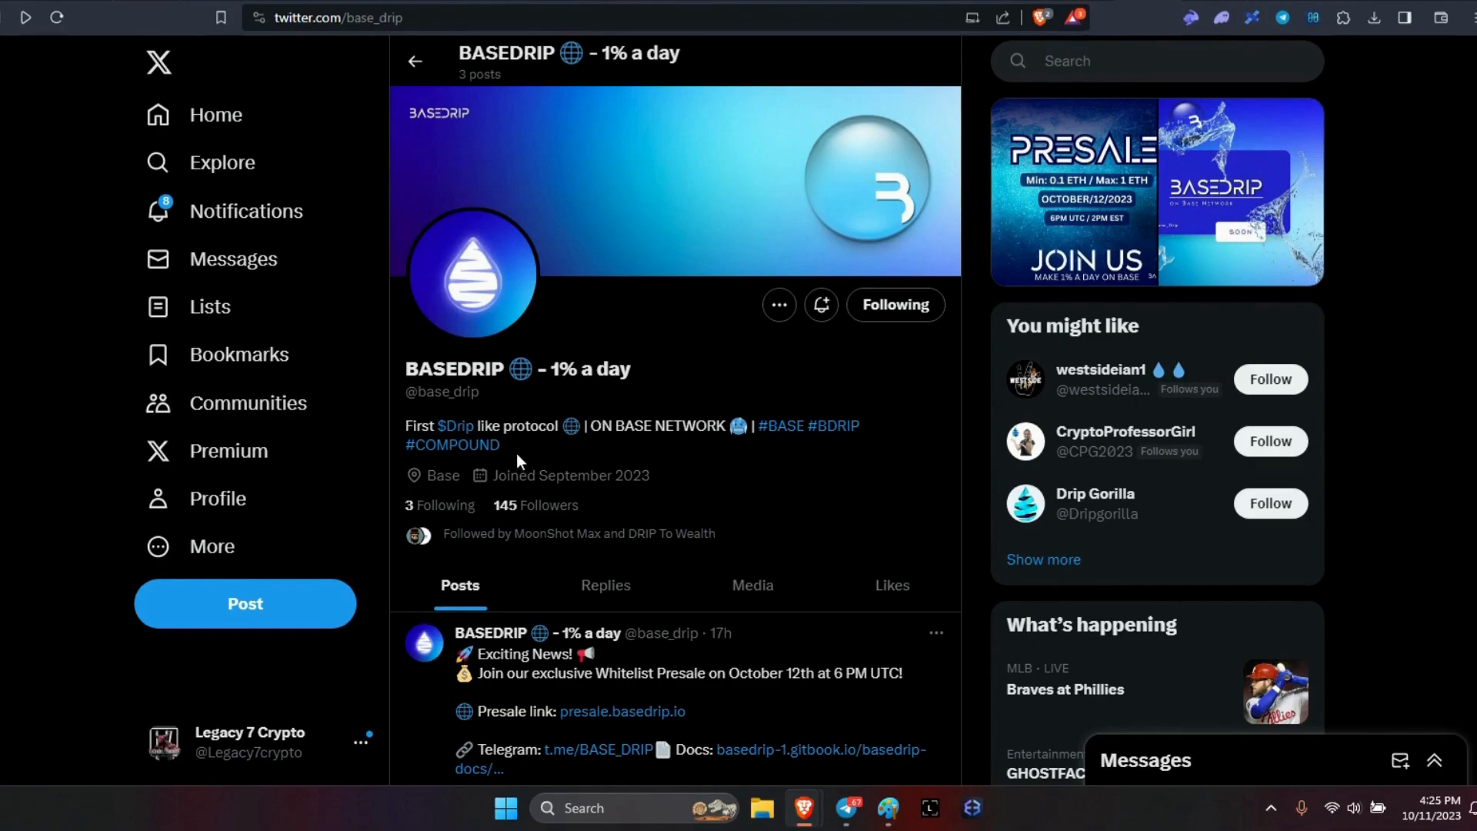
{"action": "mouse_move", "coordinate": [796, 478]}
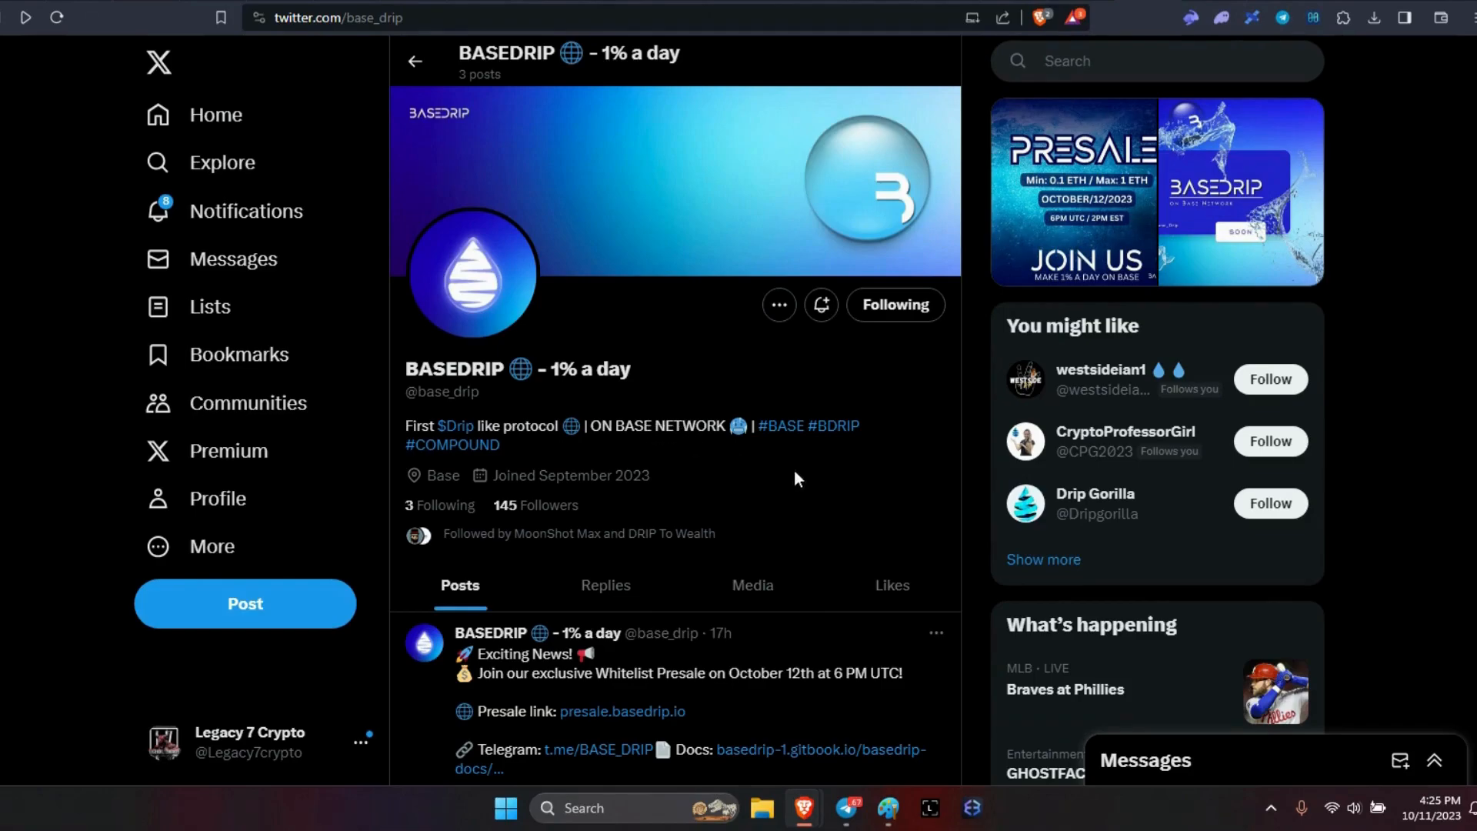
{"action": "mouse_move", "coordinate": [947, 403]}
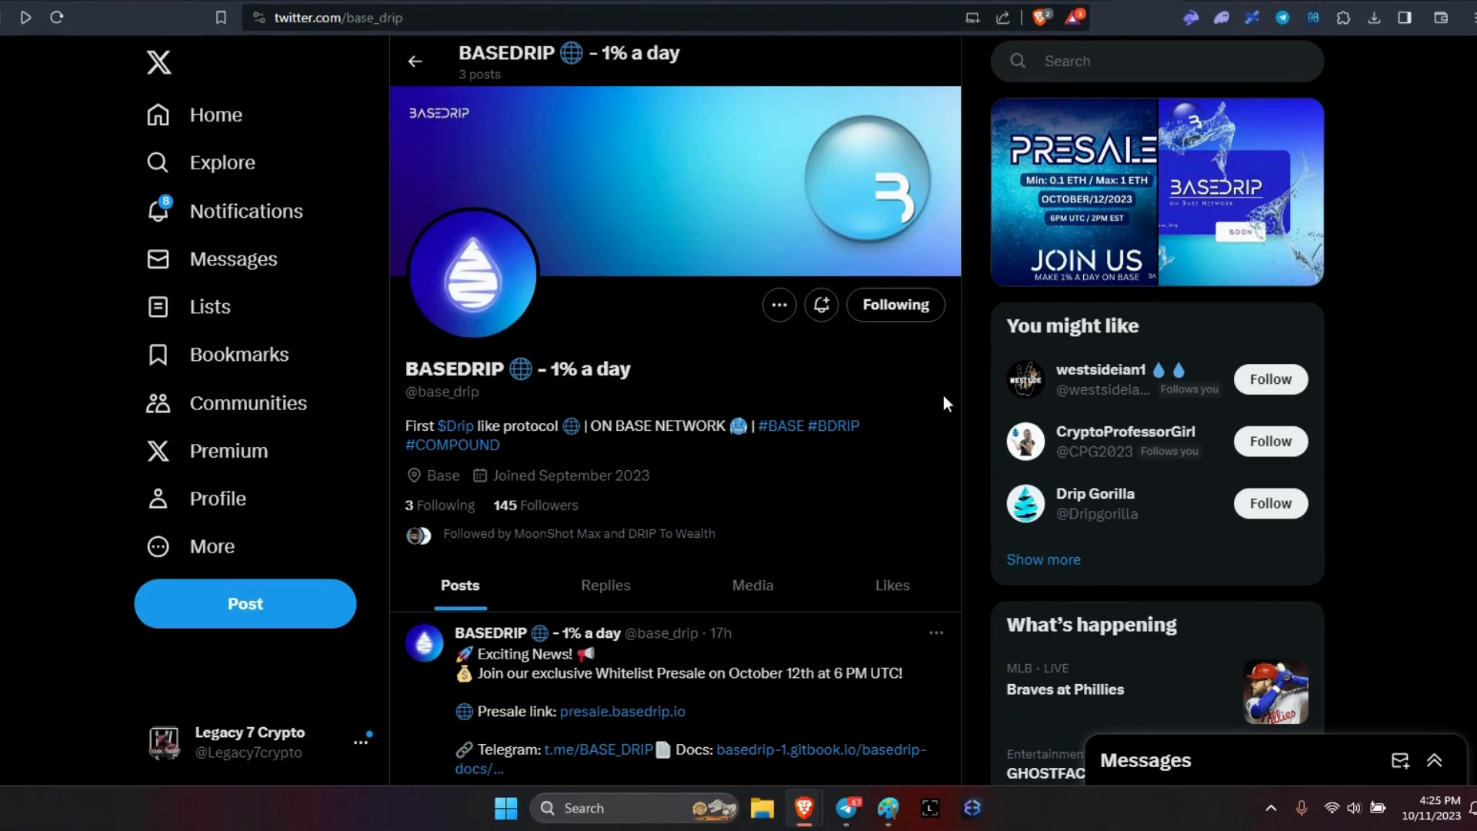